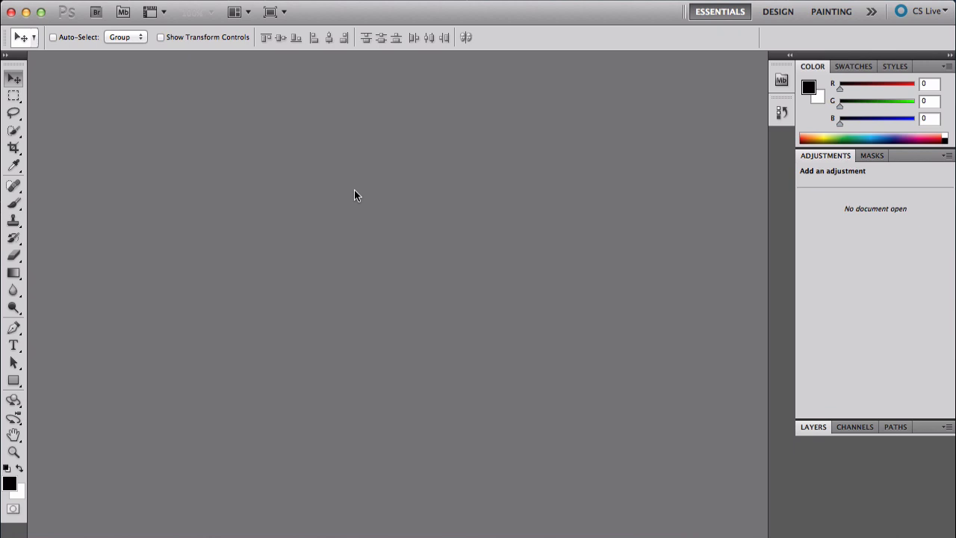
pyautogui.moveTo(284, 124)
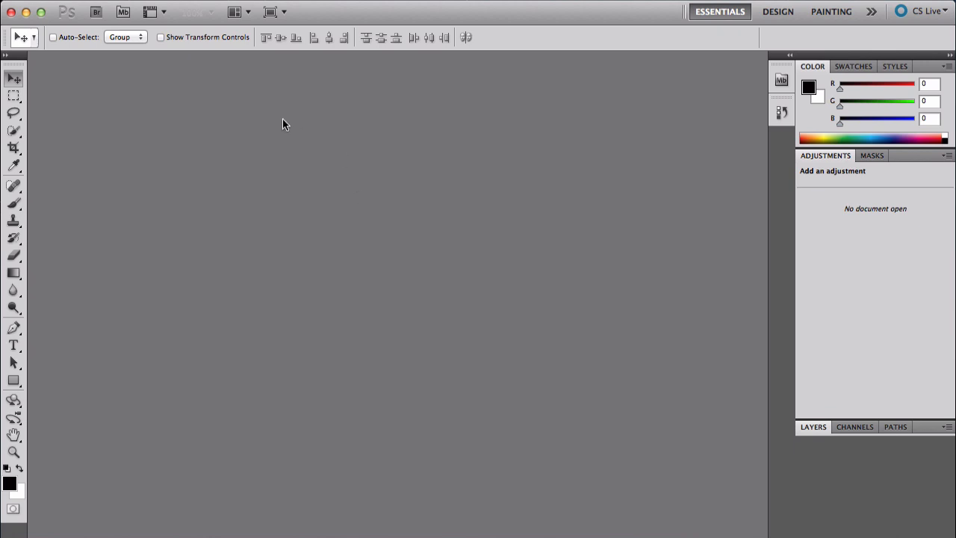
pyautogui.moveTo(419, 245)
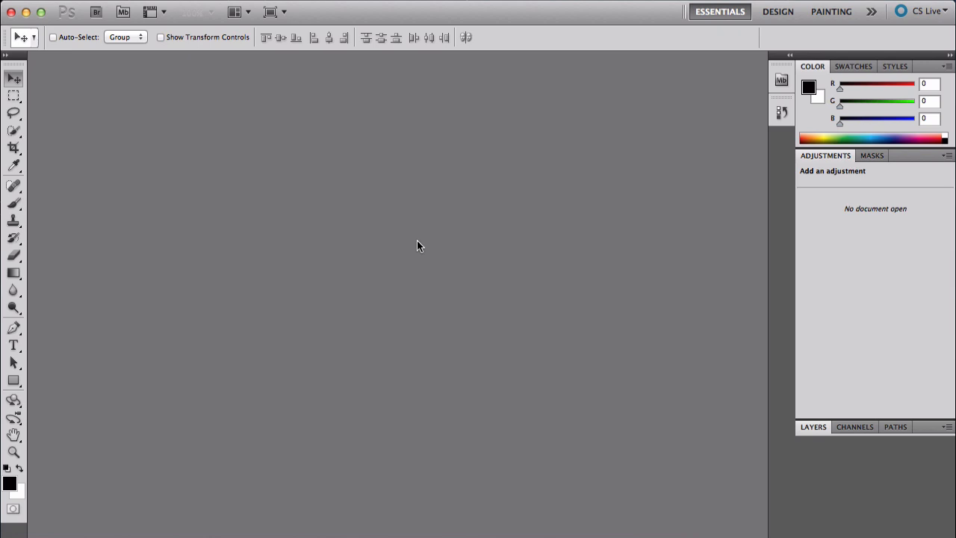
pyautogui.moveTo(377, 153)
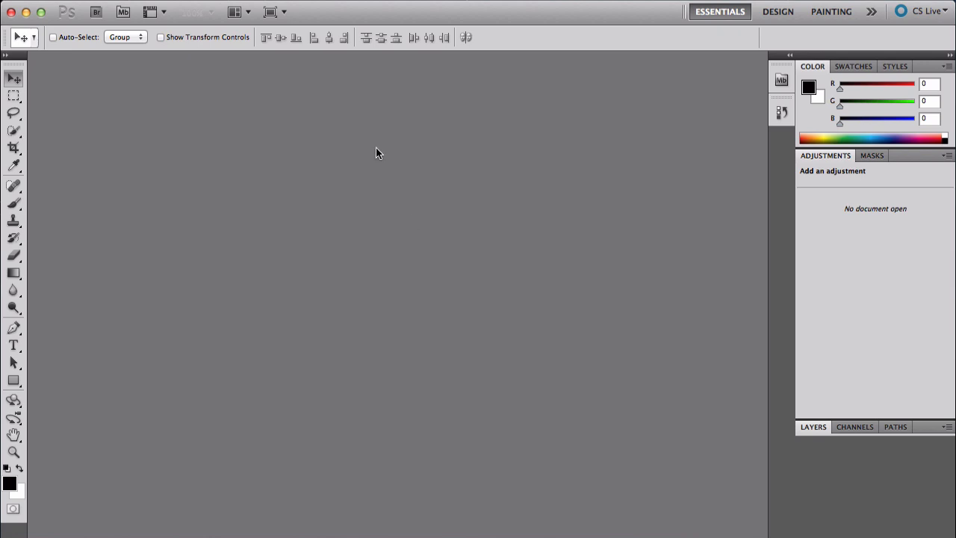
pyautogui.moveTo(258, 52)
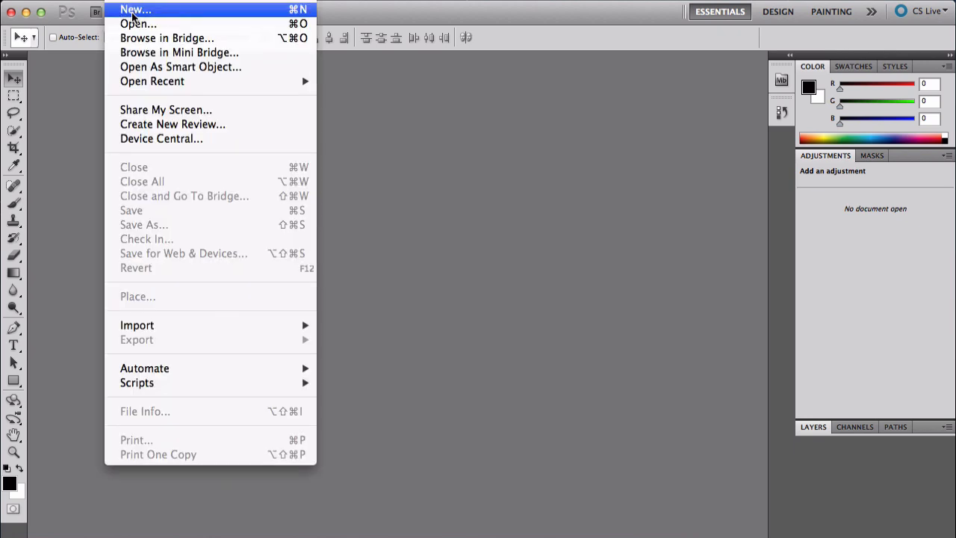
# - Create a new 1280×720 px RGB document with a white background
pyautogui.click(140, 12)
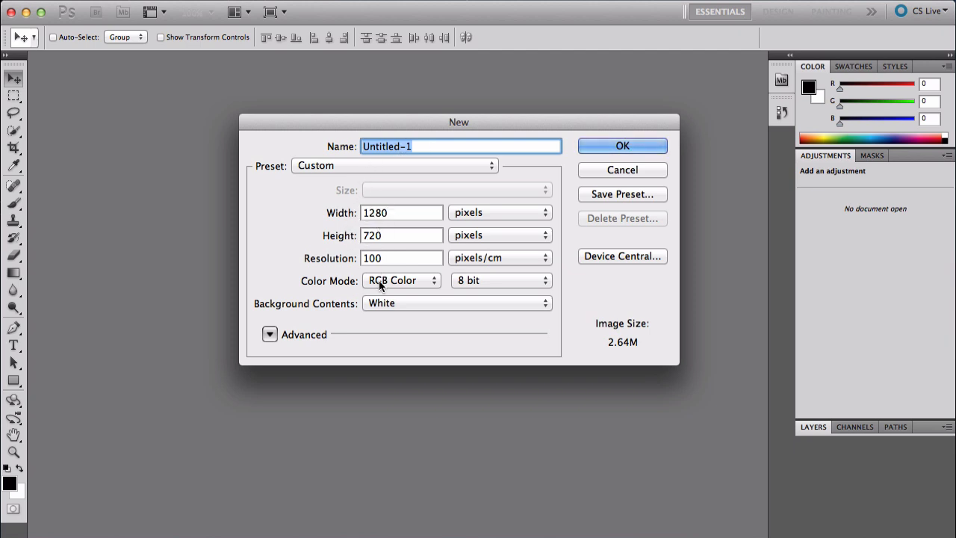
pyautogui.moveTo(439, 213)
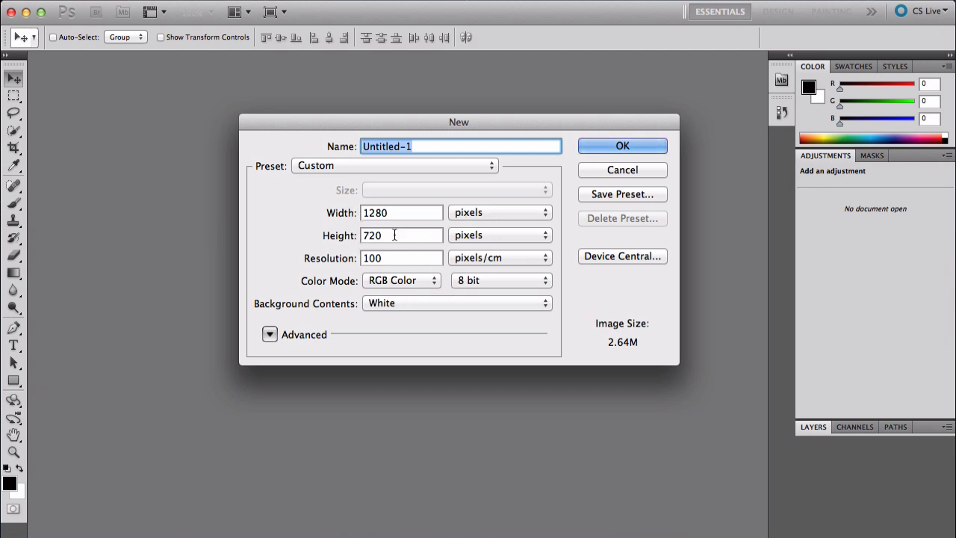
pyautogui.click(622, 146)
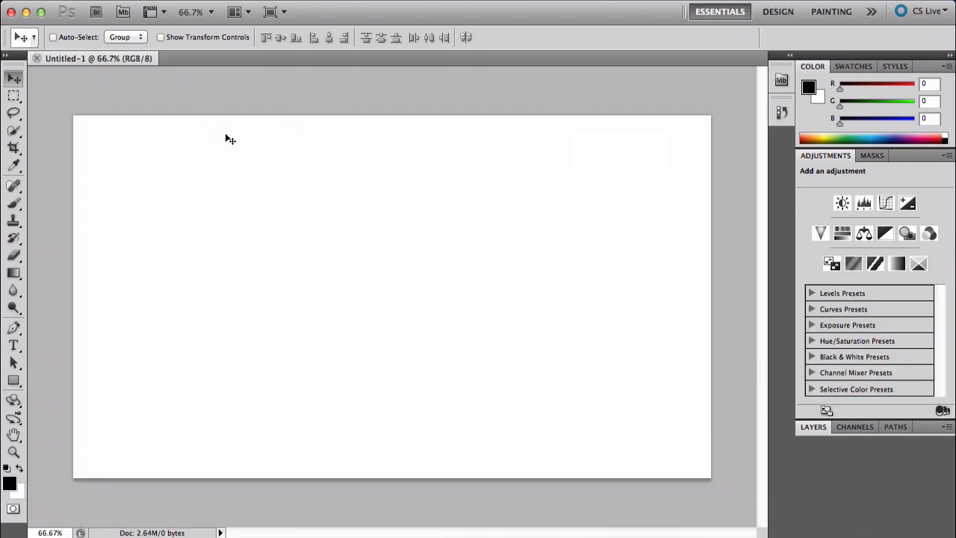
# - Select the Gradient Tool from the tools flyout and set it to Radial Gradient mode
pyautogui.click(14, 272)
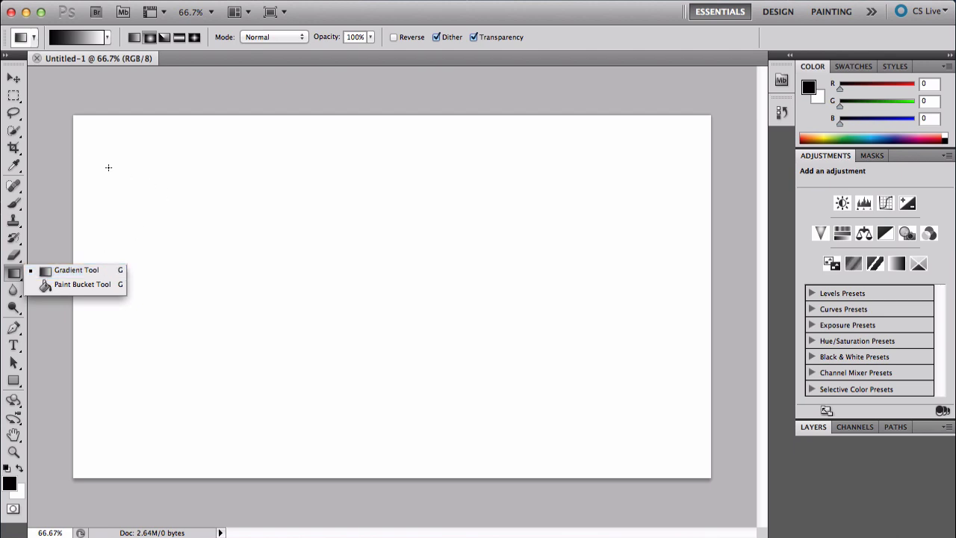
pyautogui.click(76, 271)
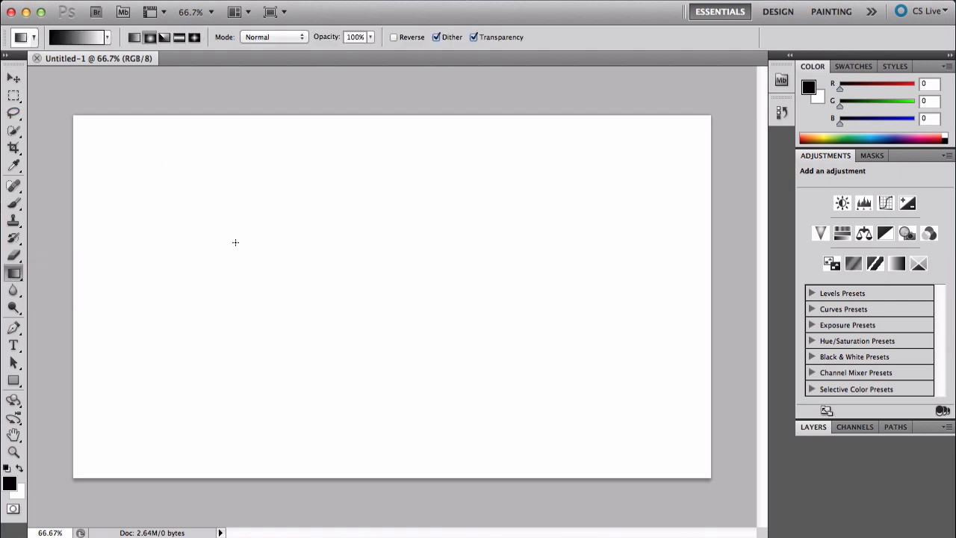
pyautogui.click(12, 272)
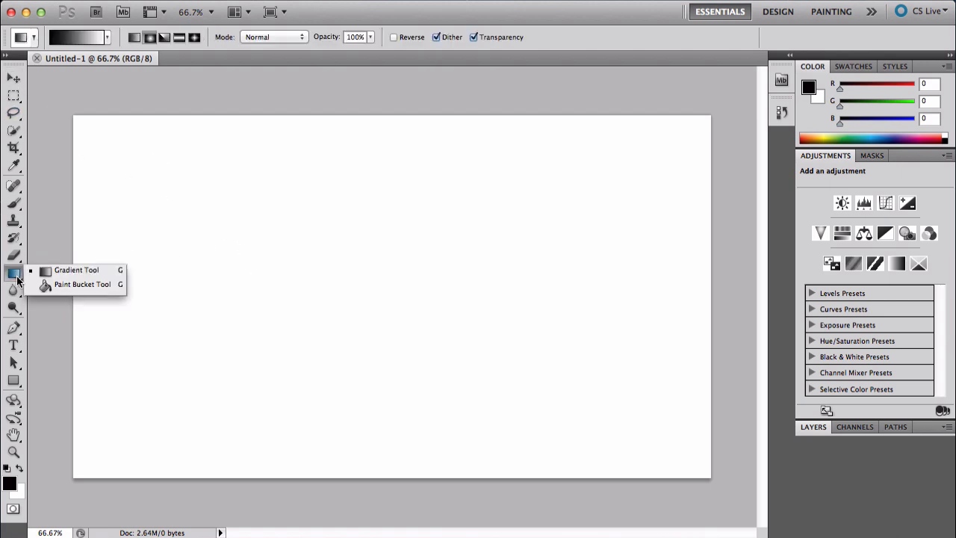
pyautogui.click(65, 271)
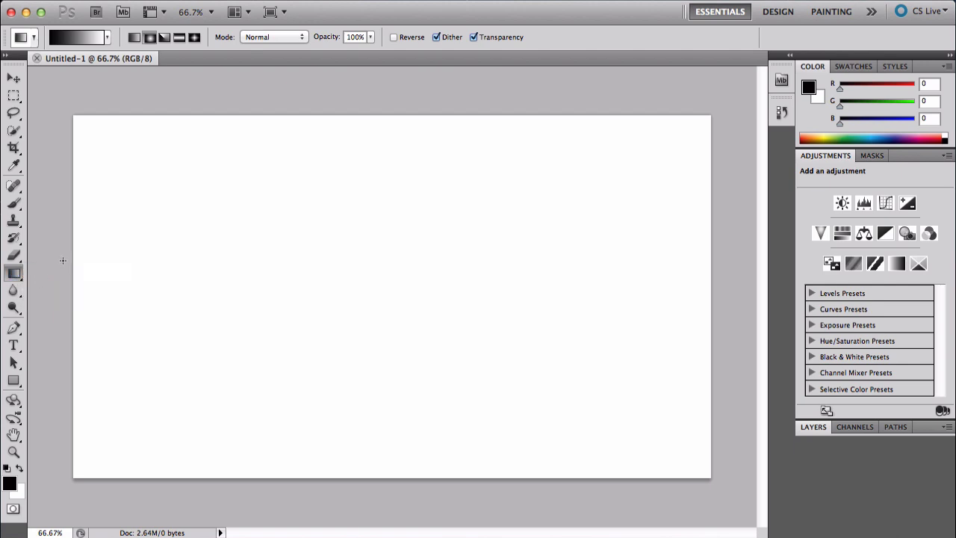
pyautogui.click(138, 37)
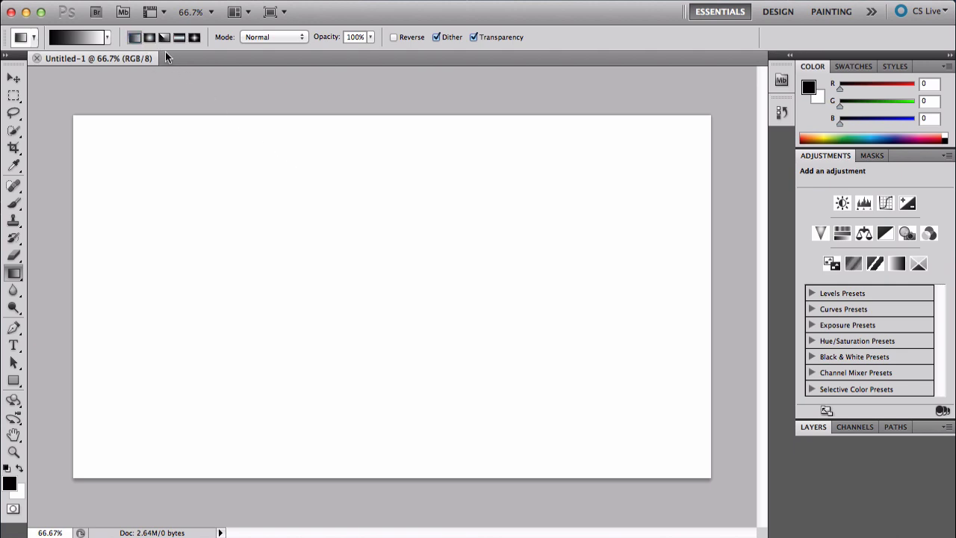
pyautogui.moveTo(152, 51)
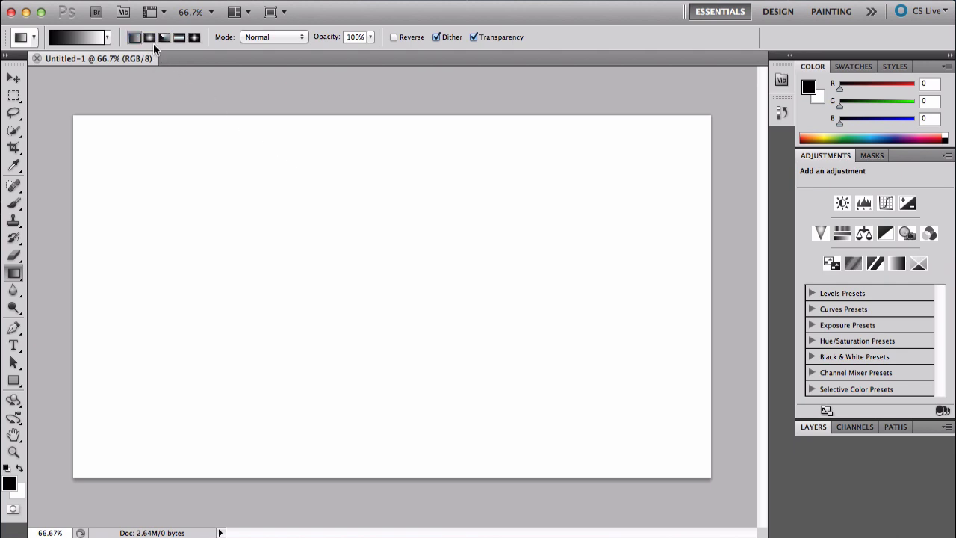
pyautogui.click(152, 35)
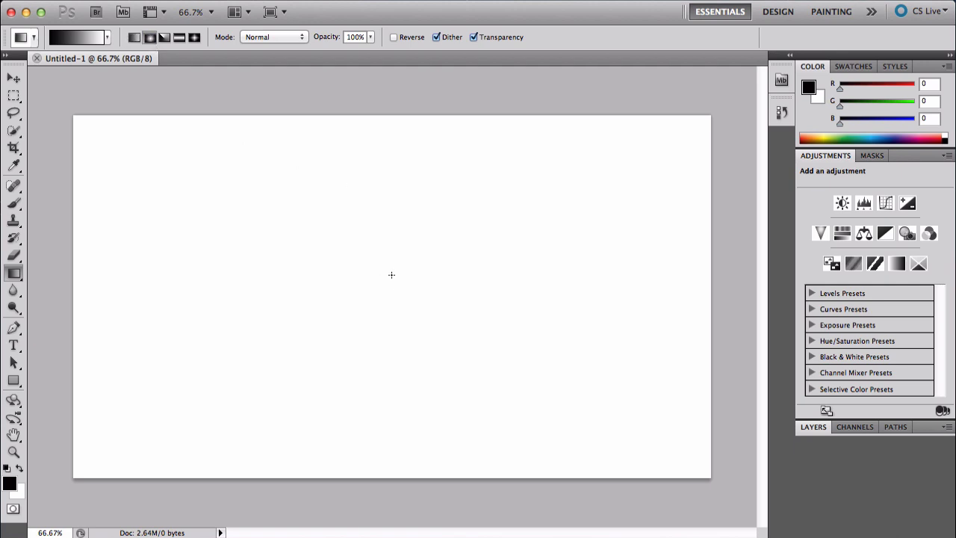
pyautogui.moveTo(394, 264)
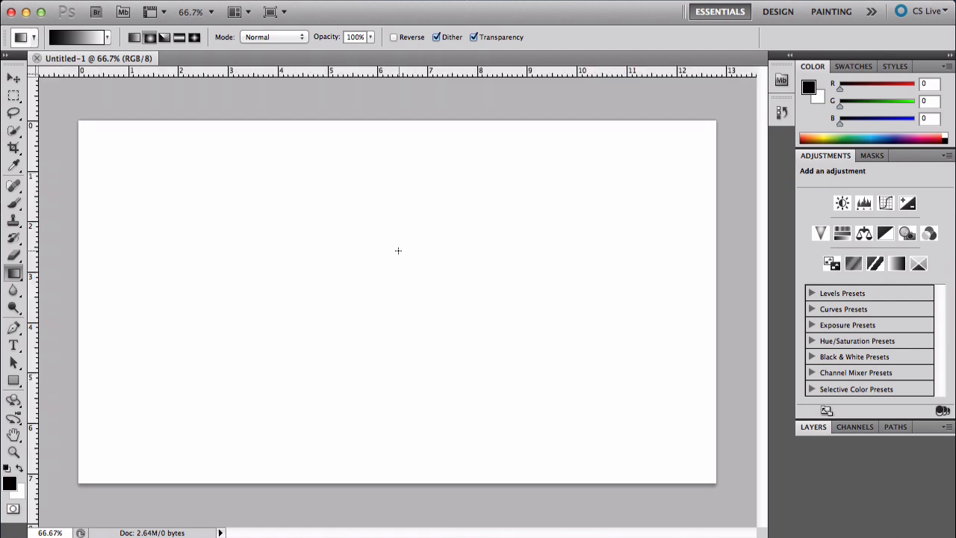
pyautogui.moveTo(395, 80)
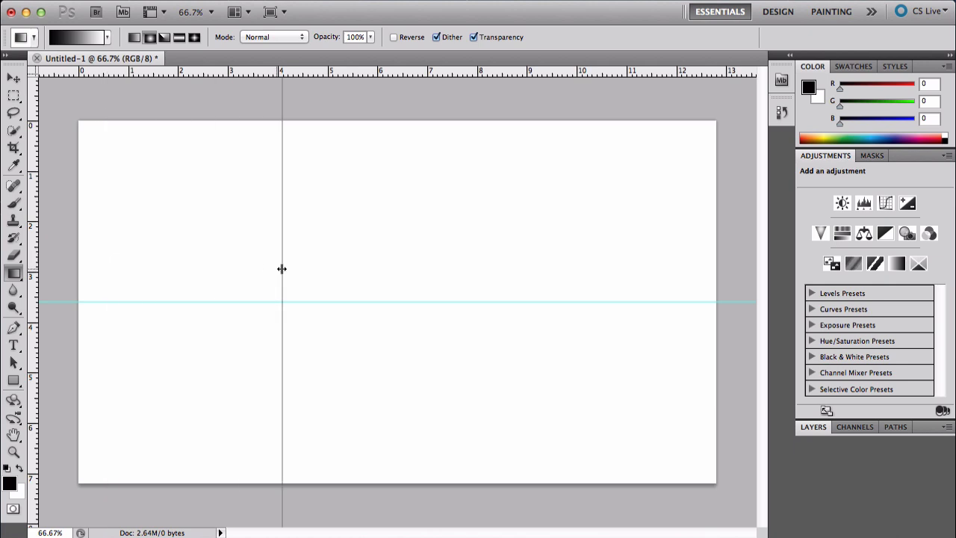
# - Drag the vertical guide to the canvas centre so the guides cross there
pyautogui.moveTo(282, 269); pyautogui.dragTo(396, 273)
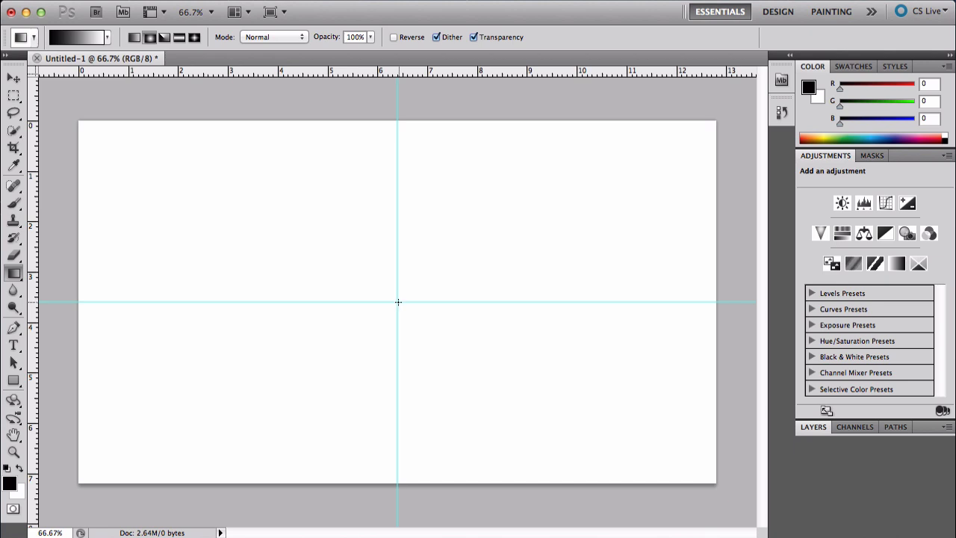
pyautogui.moveTo(397, 302)
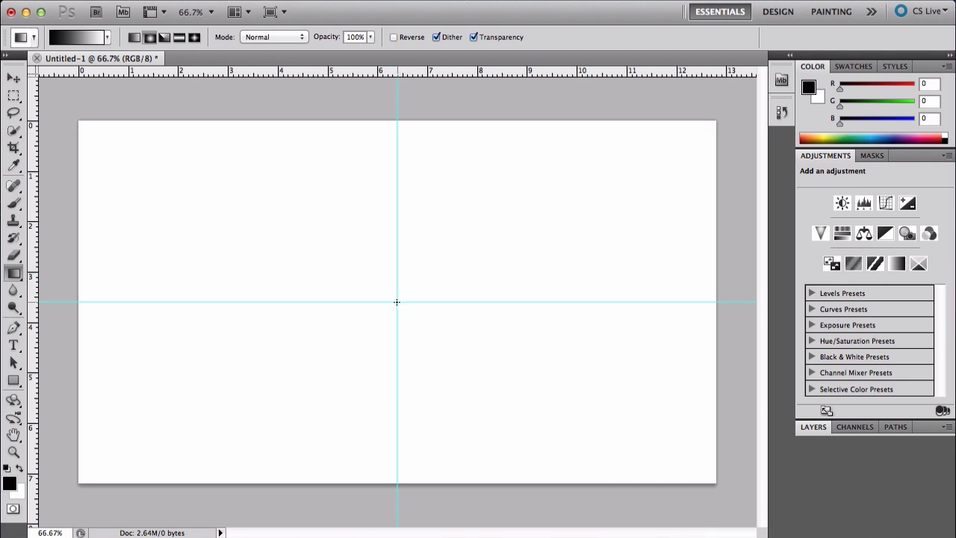
# - Drag a radial gradient from the guide intersection to the top-right corner
pyautogui.moveTo(84, 124); pyautogui.dragTo(396, 302)
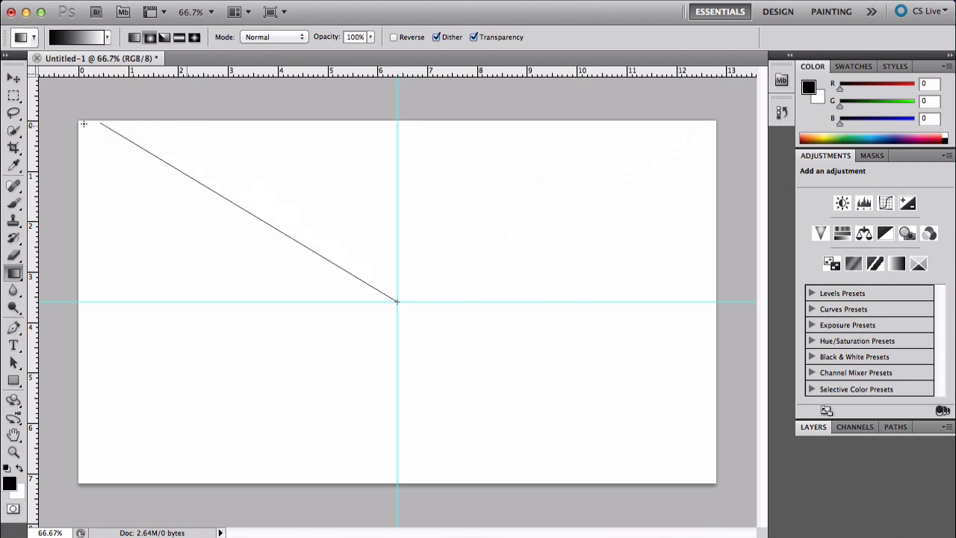
pyautogui.moveTo(396, 301); pyautogui.dragTo(714, 122)
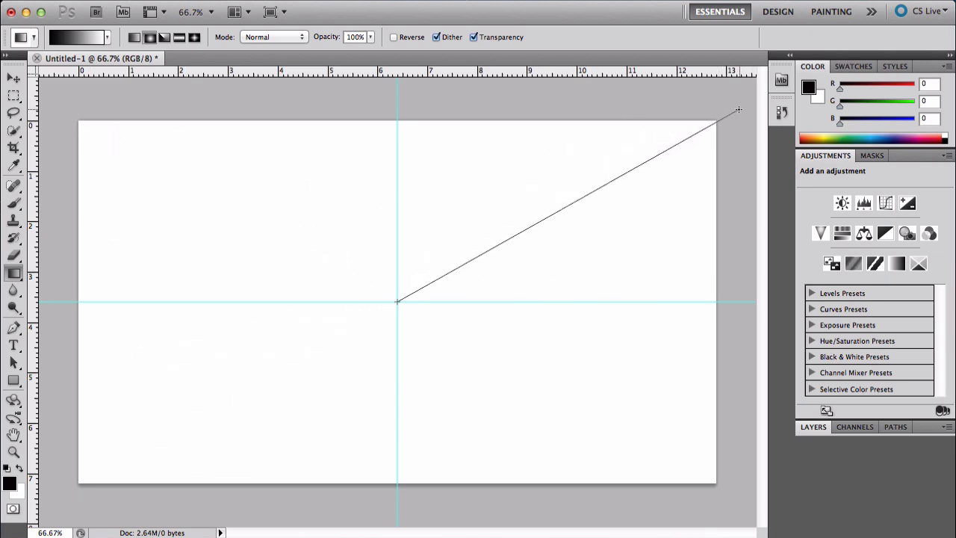
pyautogui.moveTo(396, 303); pyautogui.dragTo(738, 110)
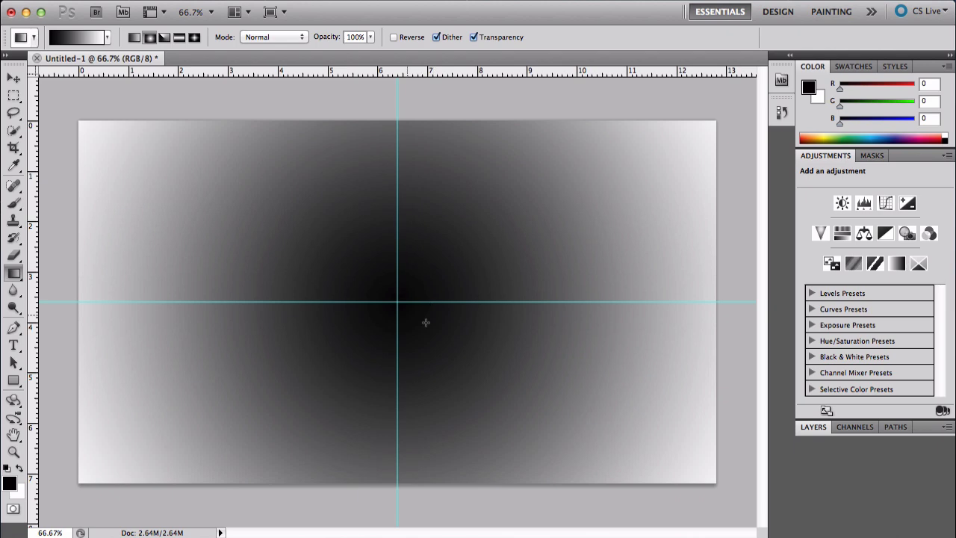
pyautogui.moveTo(405, 111)
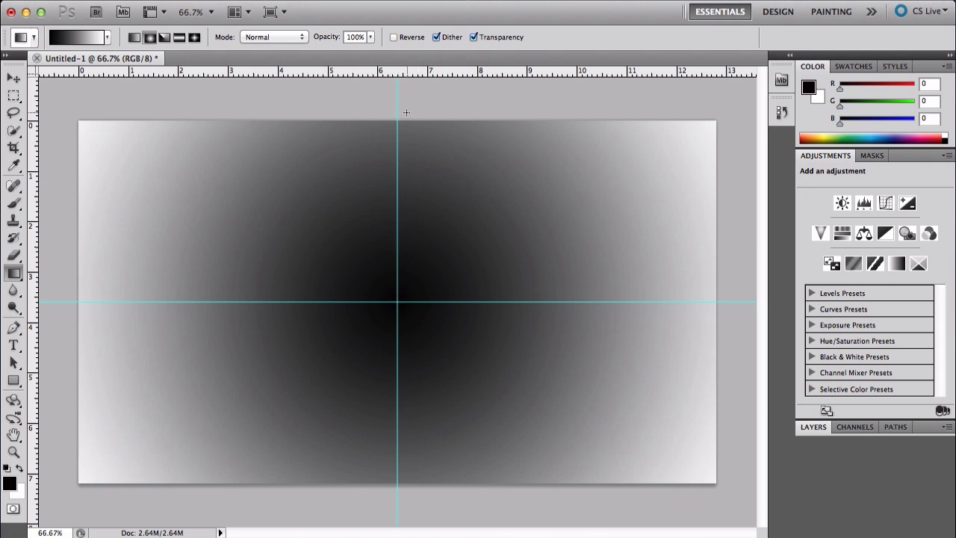
pyautogui.moveTo(336, 96)
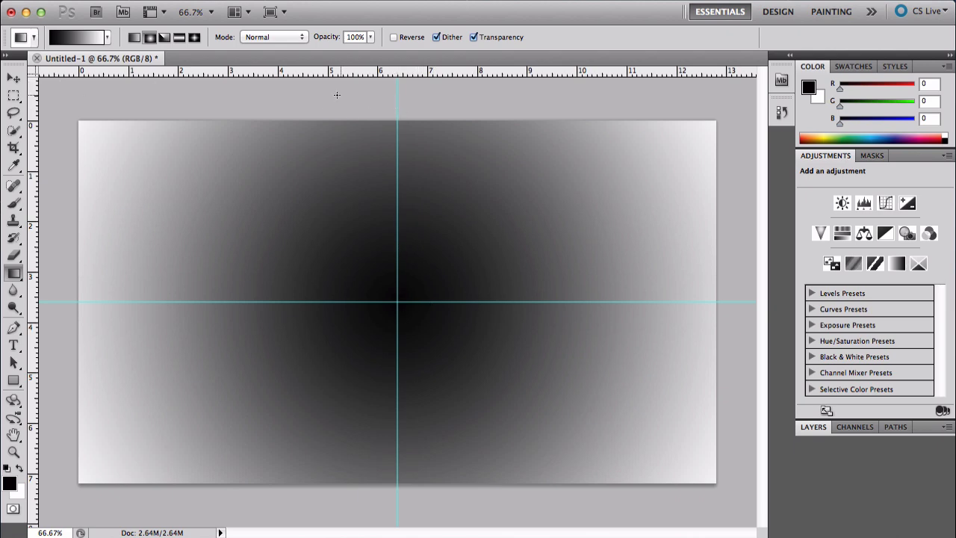
pyautogui.click(11, 79)
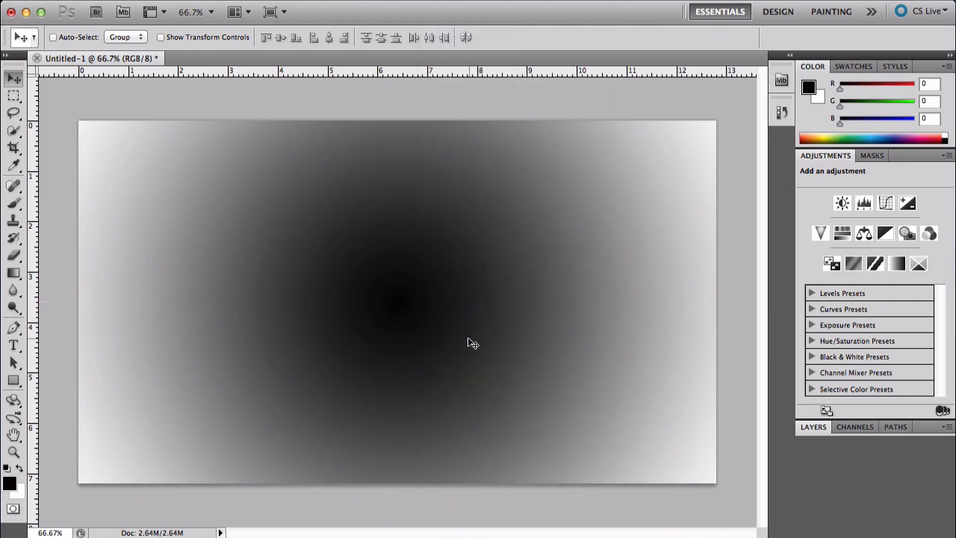
pyautogui.moveTo(315, 117)
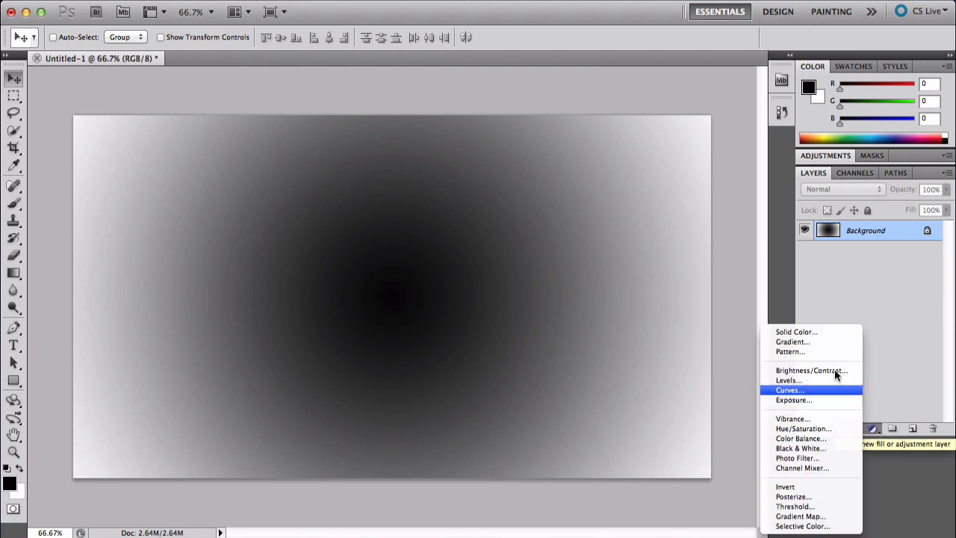
pyautogui.moveTo(790, 351)
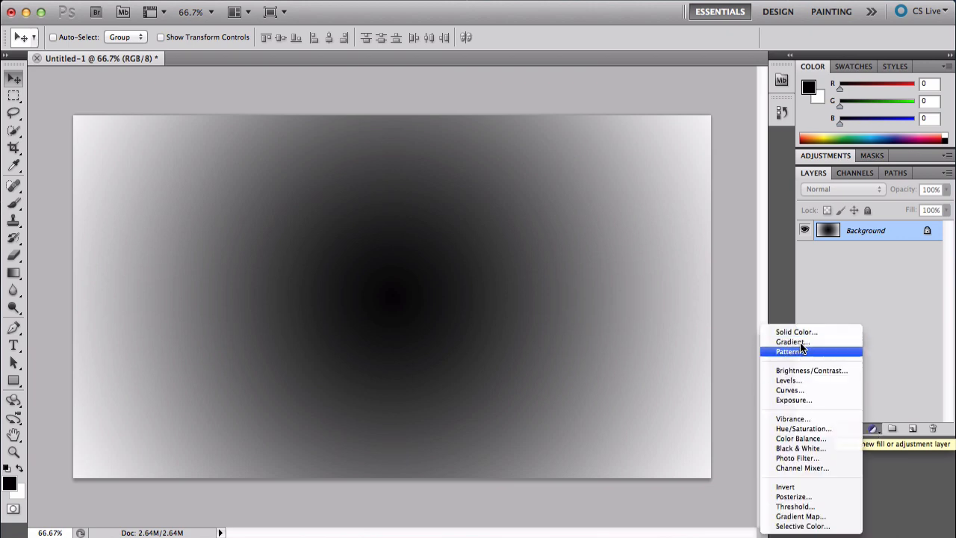
# - Add a Gradient Fill layer from the Layers panel's fill/adjustment layer button
pyautogui.click(793, 341)
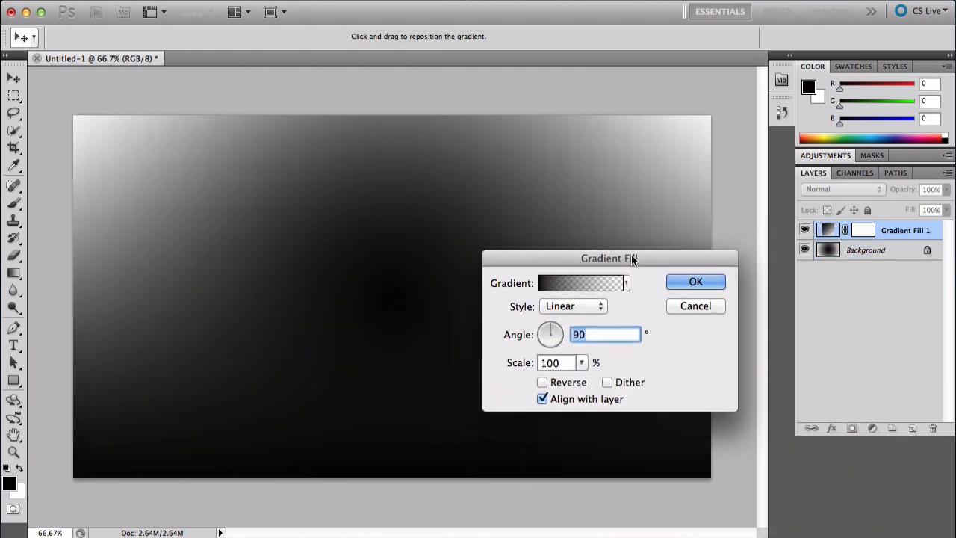
# - Set the Gradient Fill style to Radial and bring up the Gradient Editor
pyautogui.click(572, 307)
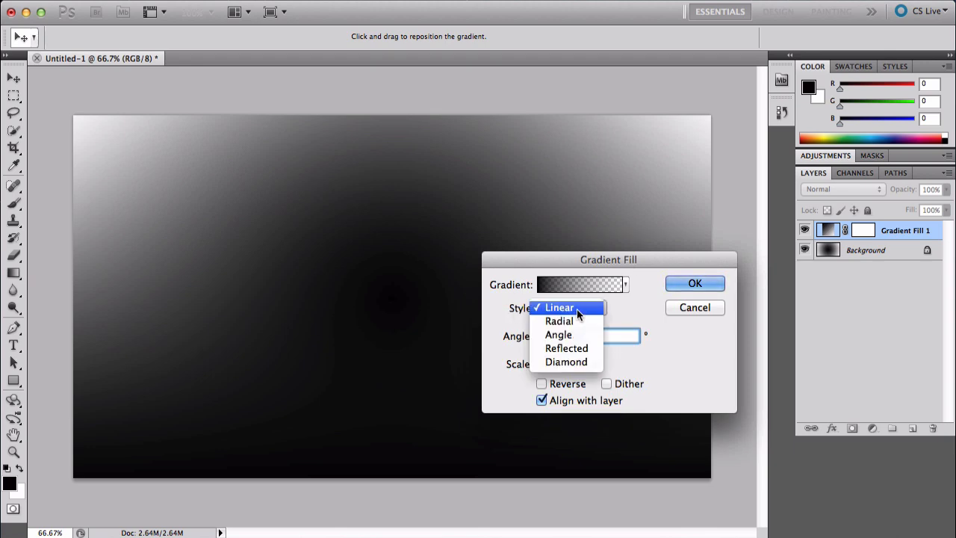
pyautogui.click(558, 321)
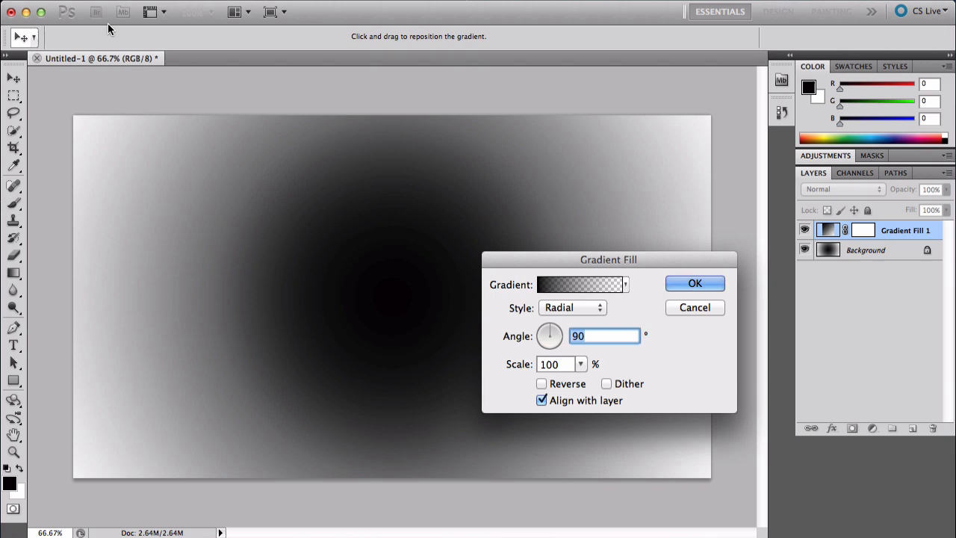
pyautogui.moveTo(570, 359)
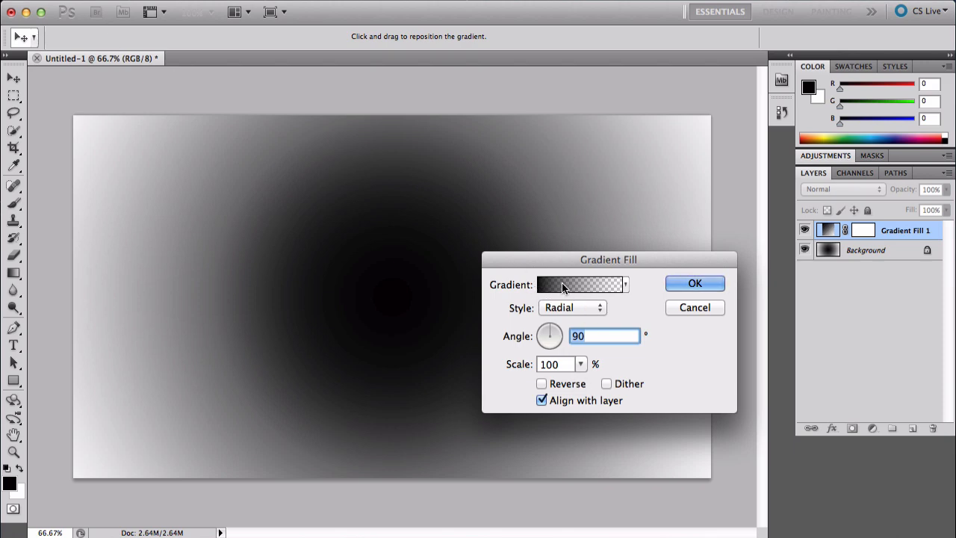
pyautogui.click(576, 285)
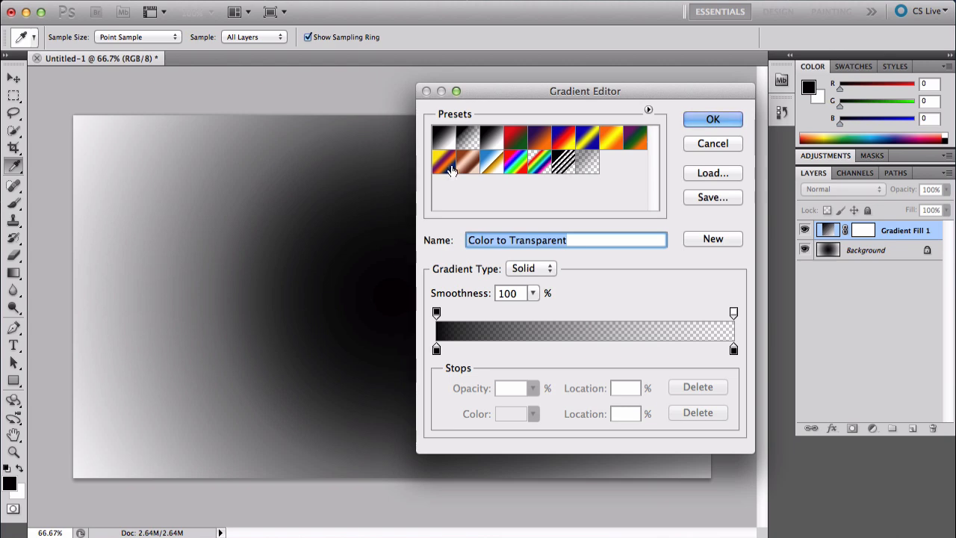
pyautogui.moveTo(515, 319)
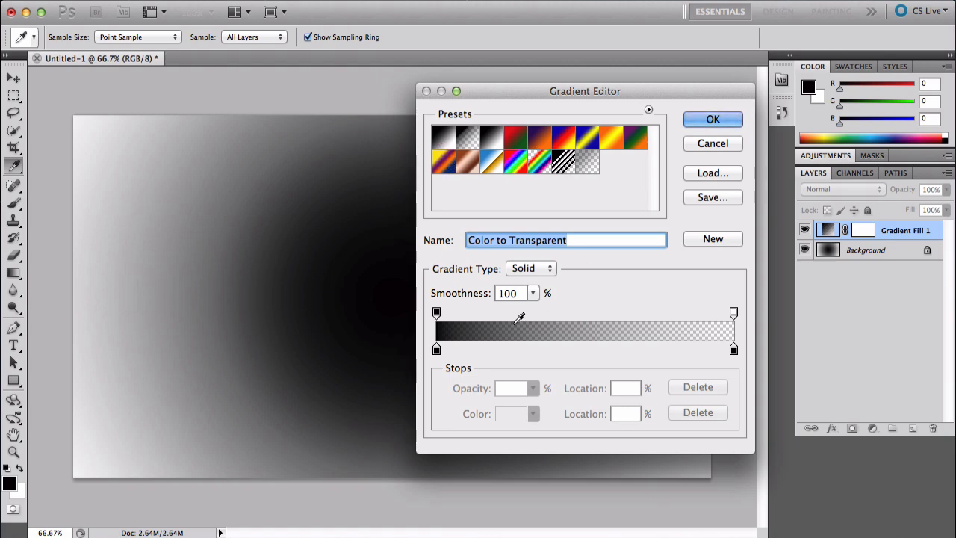
pyautogui.moveTo(470, 321)
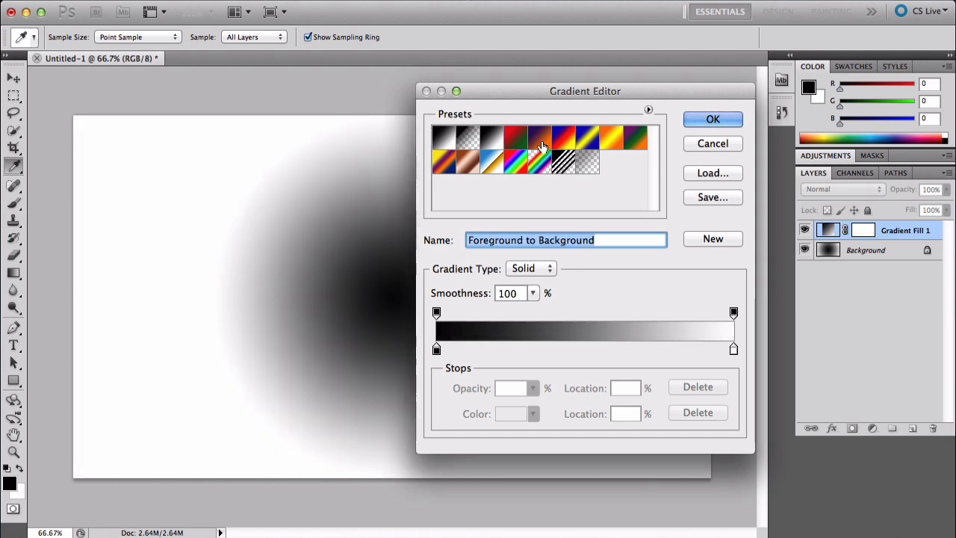
pyautogui.moveTo(438, 353)
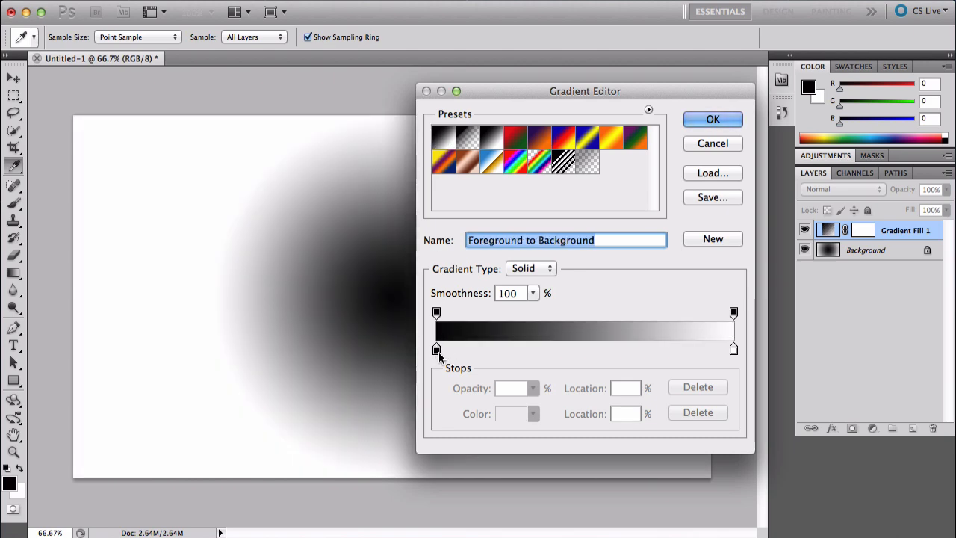
# - Set the gradient's starting stop to blue 2f20f2 and ending stop to near-black 040404
pyautogui.click(436, 348)
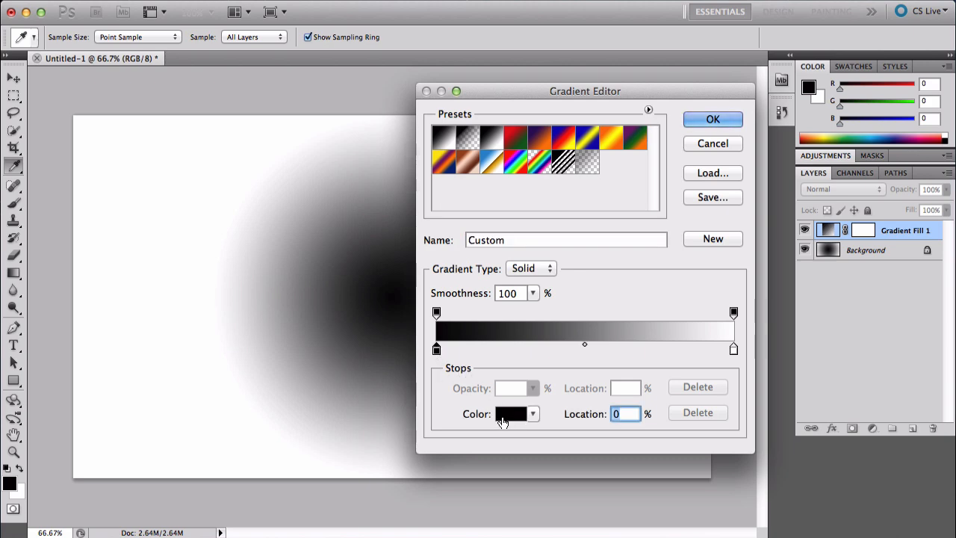
pyautogui.click(513, 413)
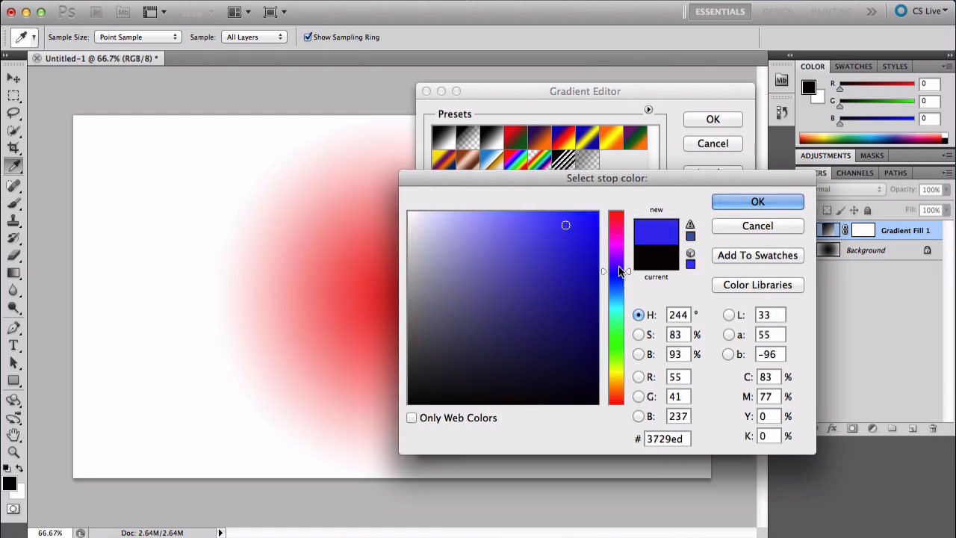
pyautogui.click(568, 245)
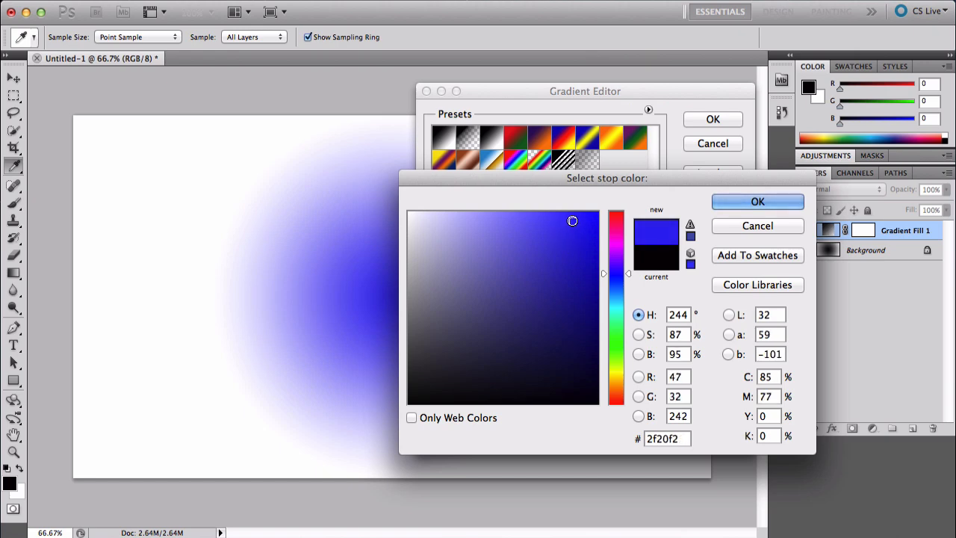
pyautogui.click(758, 202)
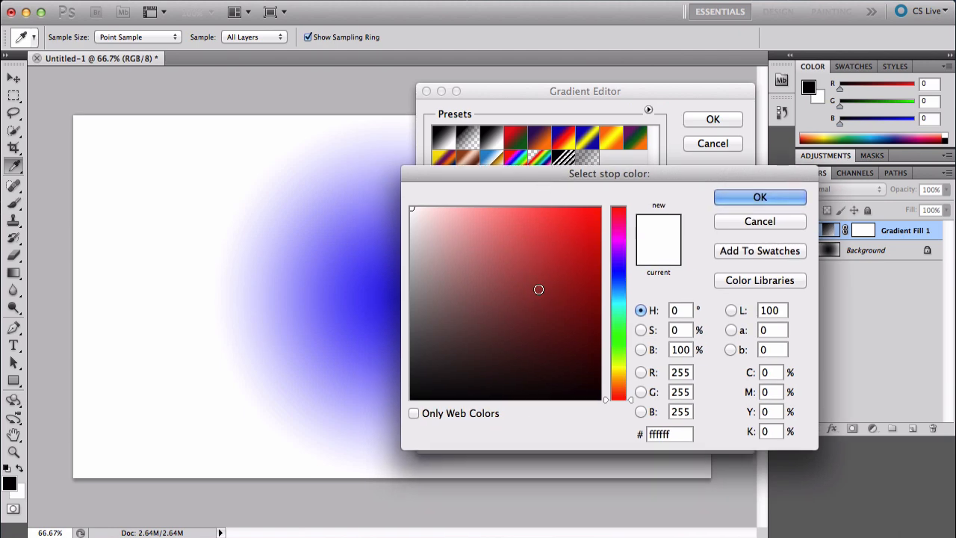
pyautogui.click(421, 395)
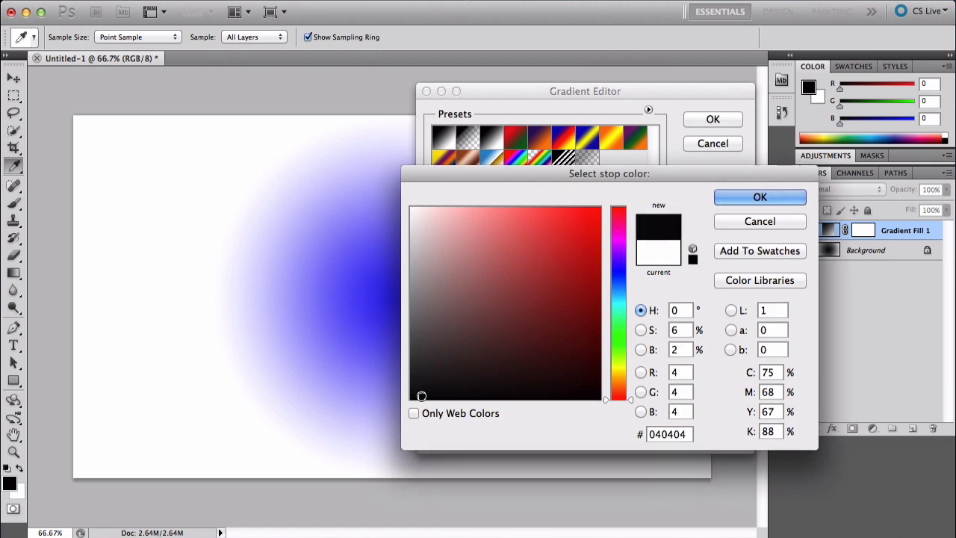
pyautogui.click(759, 196)
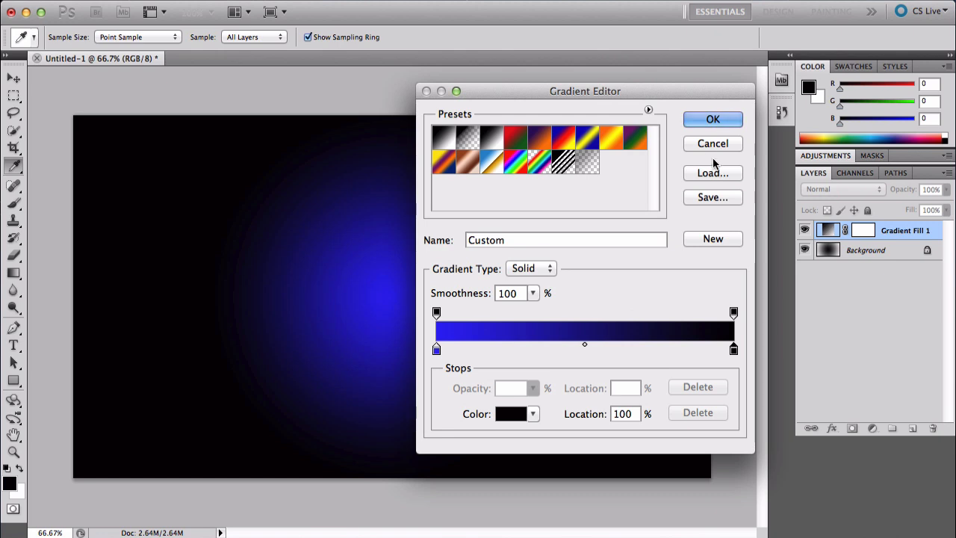
# - Accept the blue-to-black gradient and apply the fill at about 130% scale
pyautogui.click(713, 118)
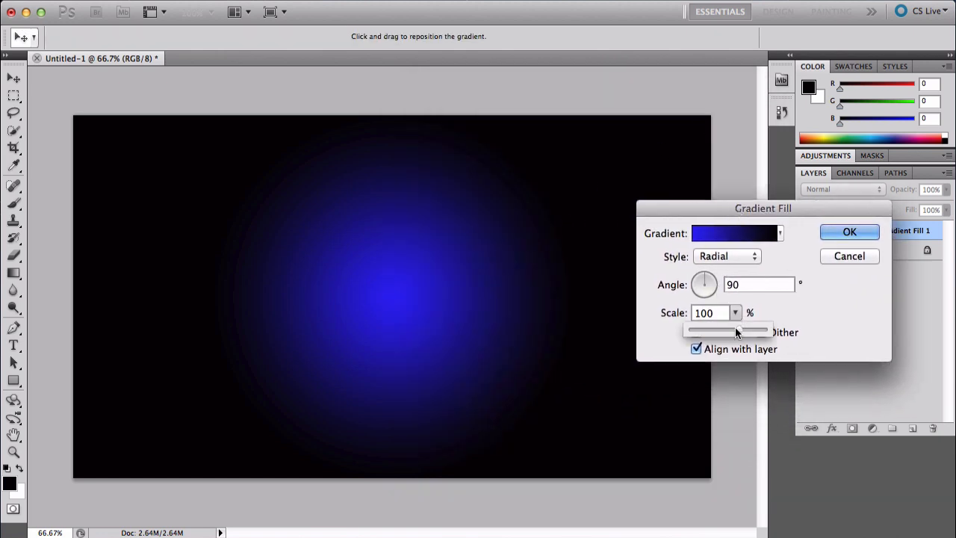
pyautogui.moveTo(728, 328); pyautogui.dragTo(749, 329)
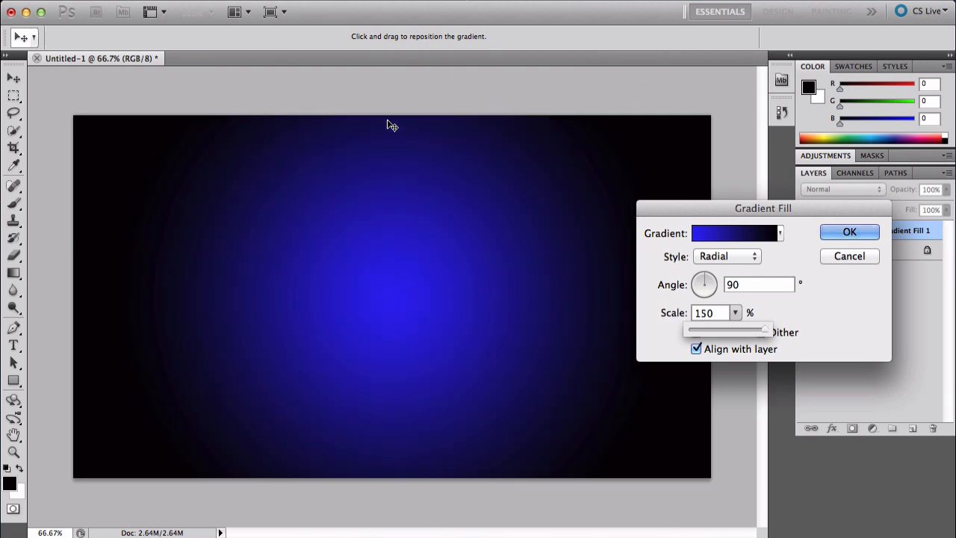
pyautogui.moveTo(764, 329); pyautogui.dragTo(753, 329)
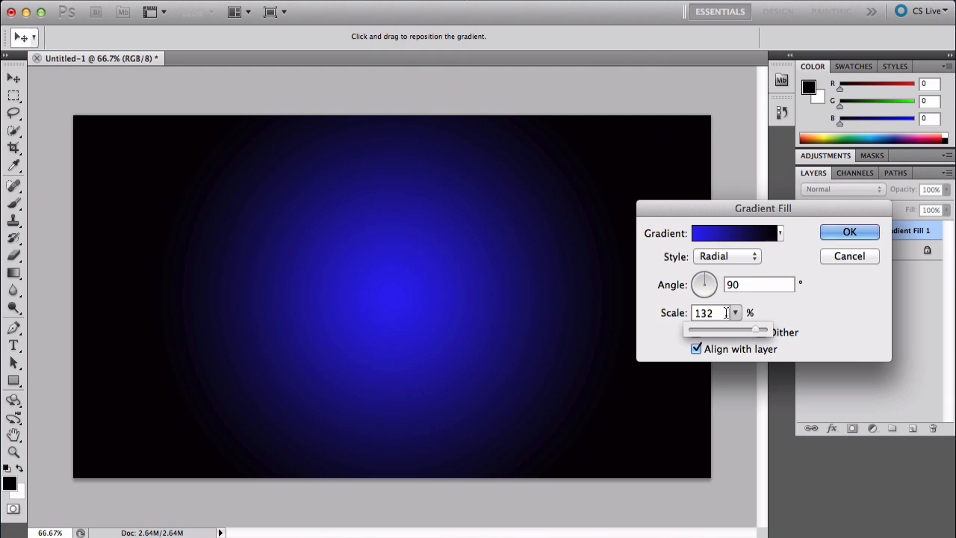
pyautogui.click(849, 231)
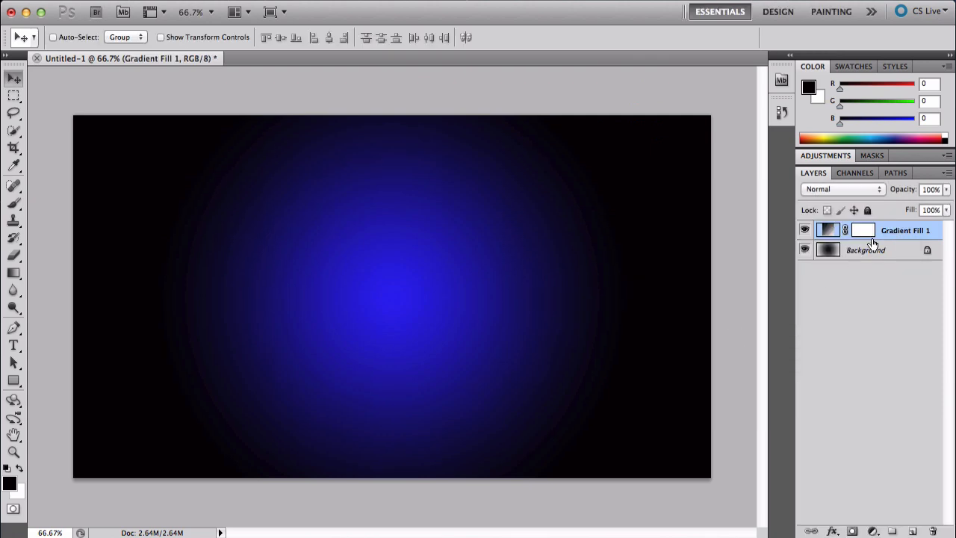
# - Reopen the fill layer settings to check the 130% scale and confirm
pyautogui.doubleClick(863, 230)
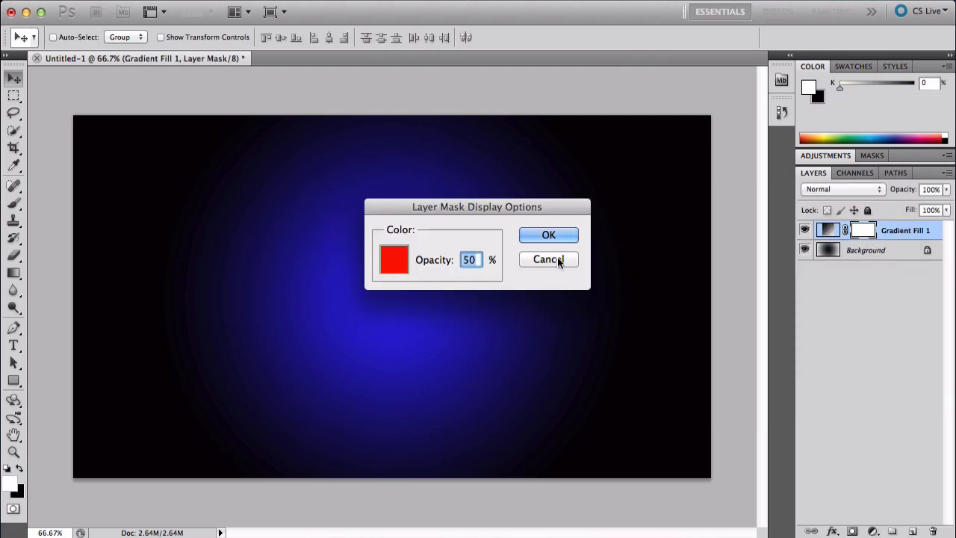
pyautogui.click(548, 259)
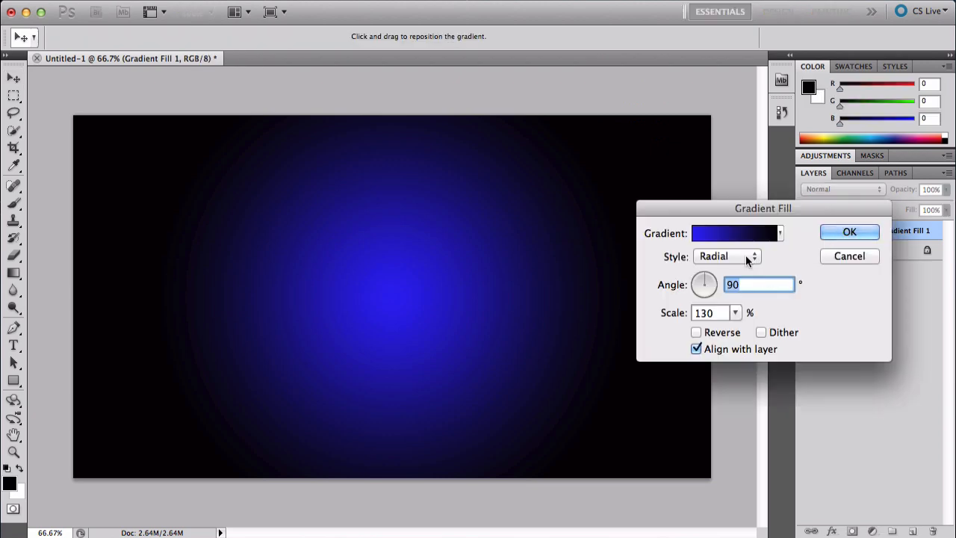
pyautogui.click(849, 232)
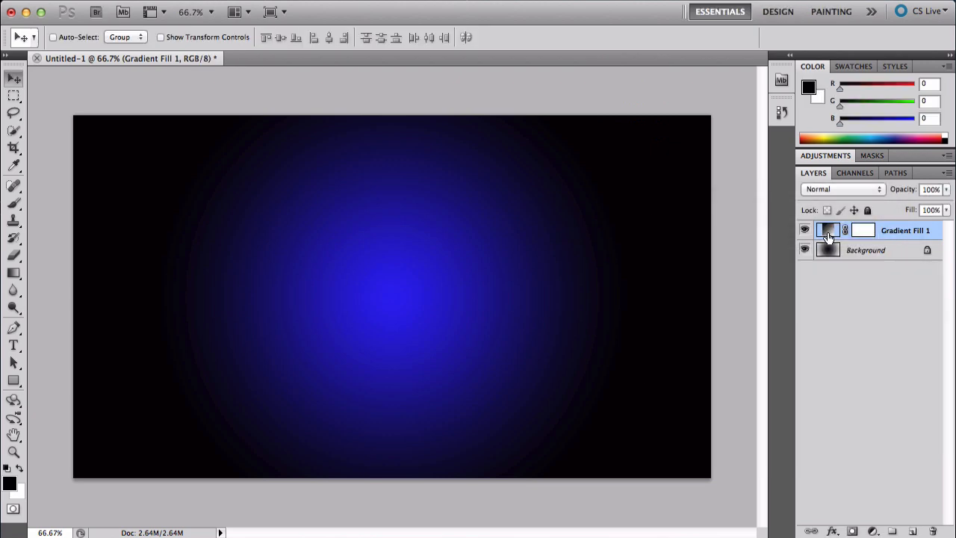
# - Rotate the gradient fill's Angle wheel to about -31.61° and apply it
pyautogui.doubleClick(827, 230)
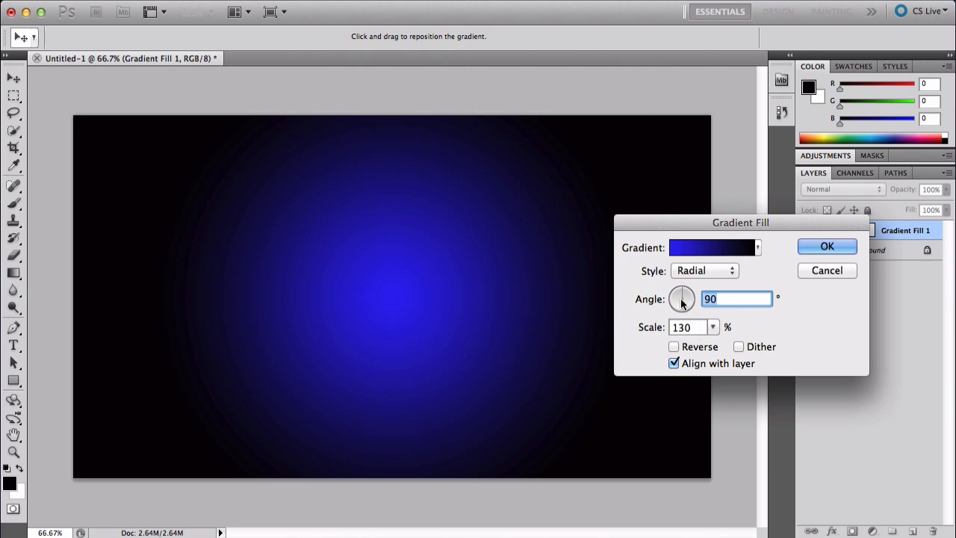
pyautogui.moveTo(681, 299); pyautogui.dragTo(686, 302)
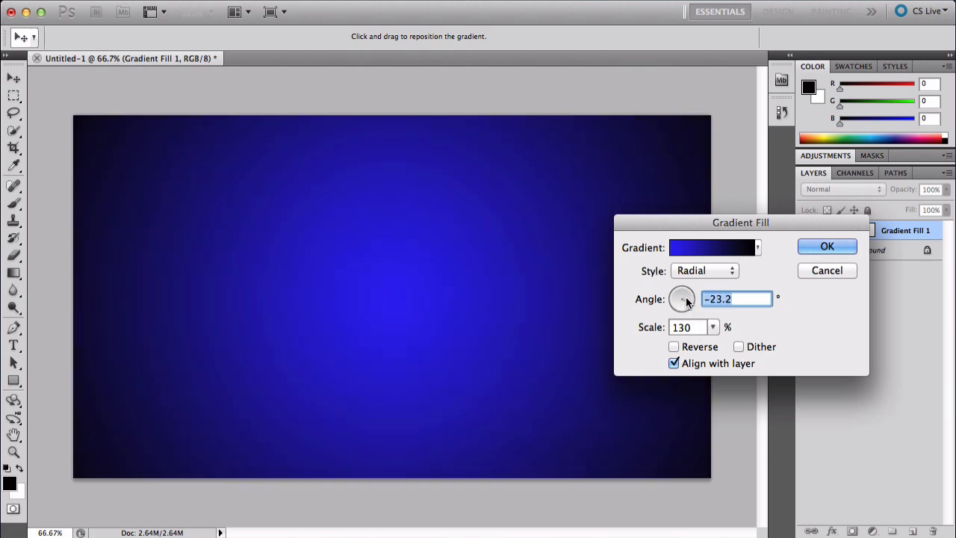
pyautogui.moveTo(686, 303); pyautogui.dragTo(675, 304)
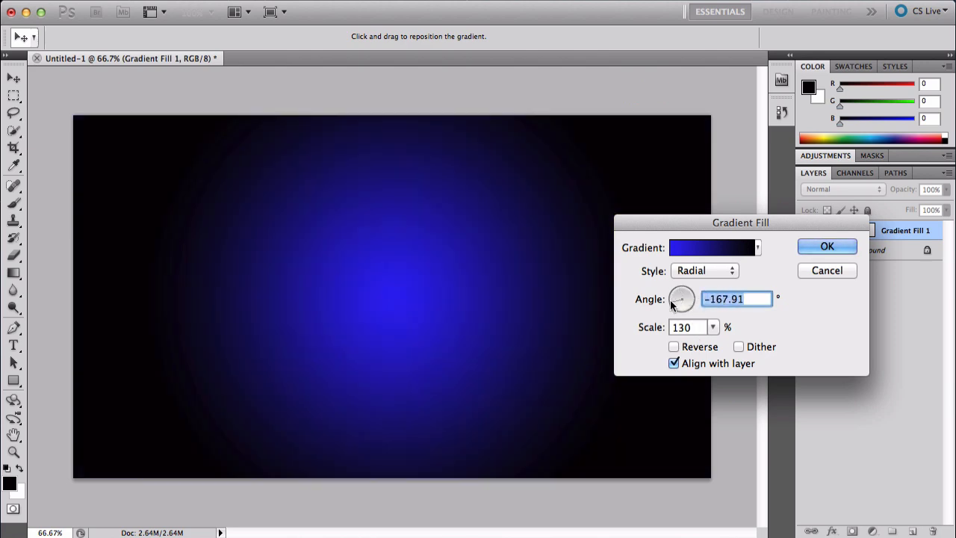
pyautogui.moveTo(676, 305); pyautogui.dragTo(686, 309)
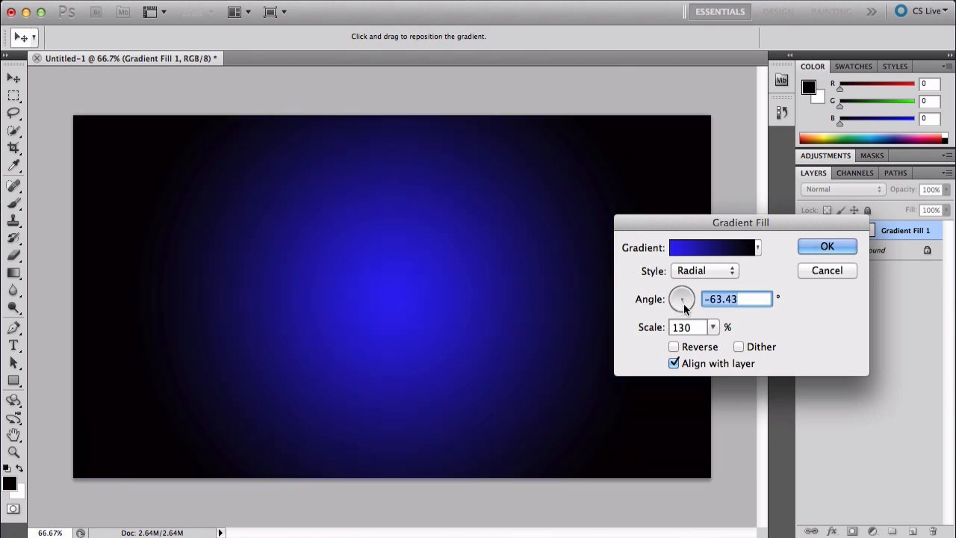
pyautogui.moveTo(685, 304); pyautogui.dragTo(675, 293)
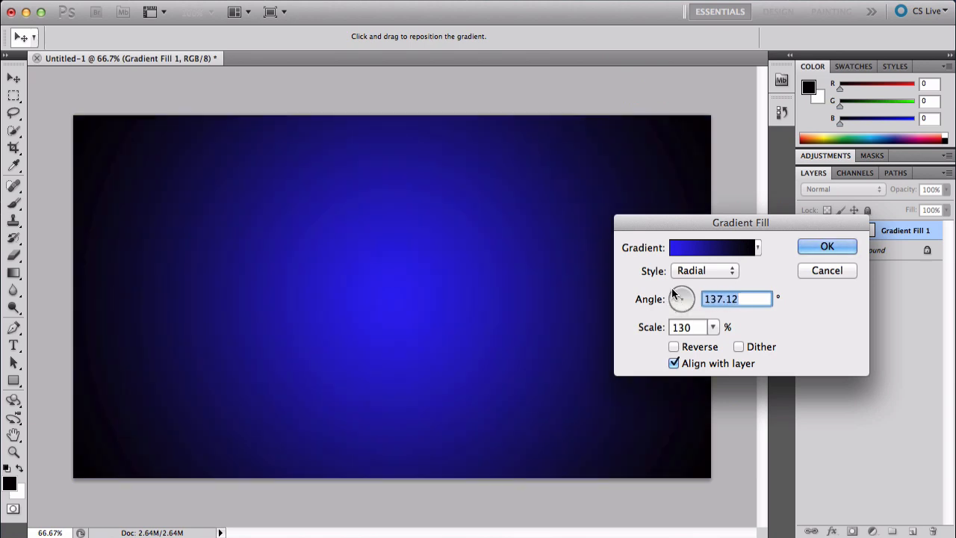
pyautogui.moveTo(685, 294); pyautogui.dragTo(680, 312)
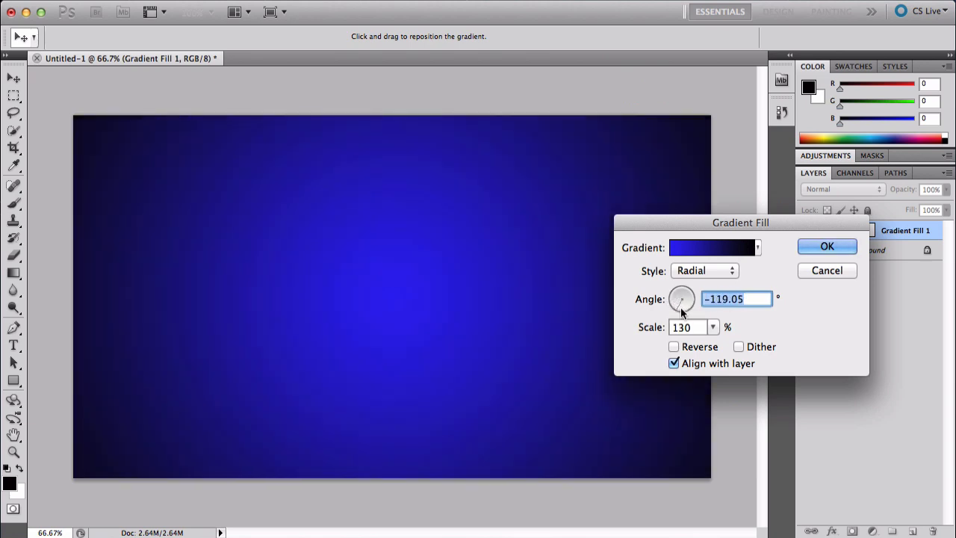
pyautogui.moveTo(679, 305); pyautogui.dragTo(687, 298)
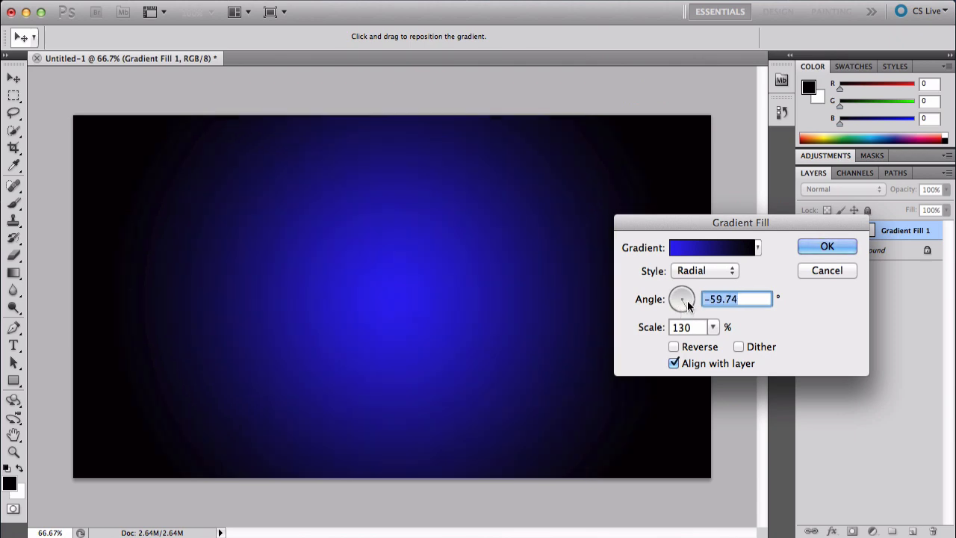
pyautogui.moveTo(680, 302); pyautogui.dragTo(687, 297)
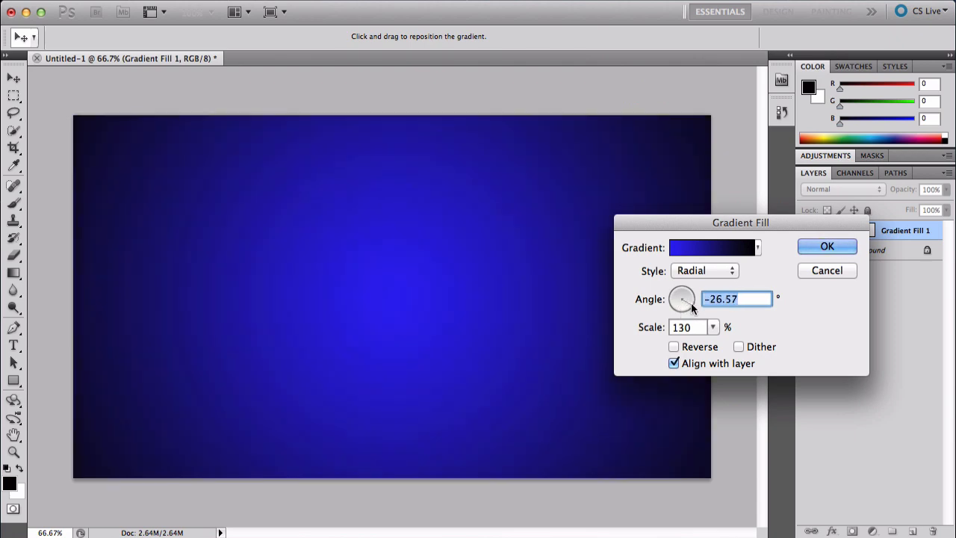
pyautogui.moveTo(687, 295); pyautogui.dragTo(678, 305)
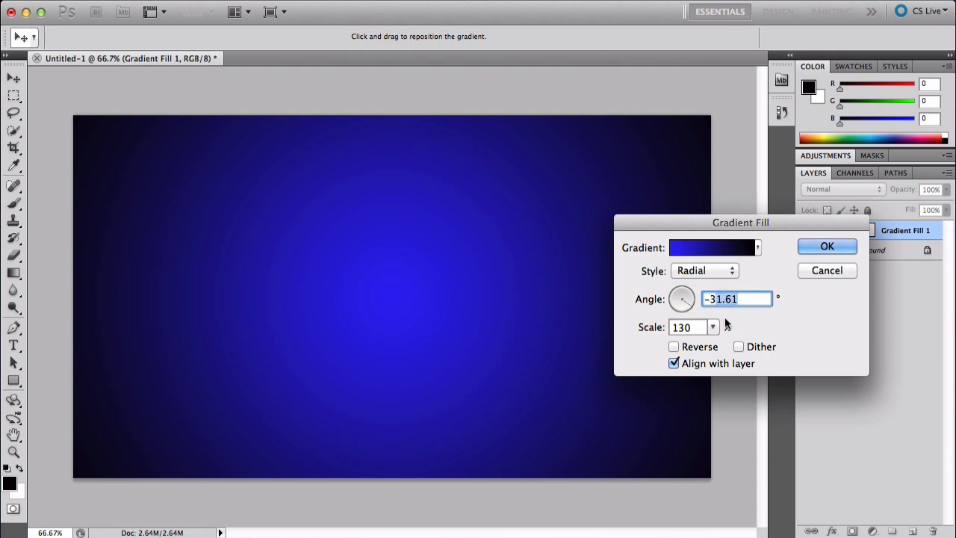
pyautogui.click(827, 247)
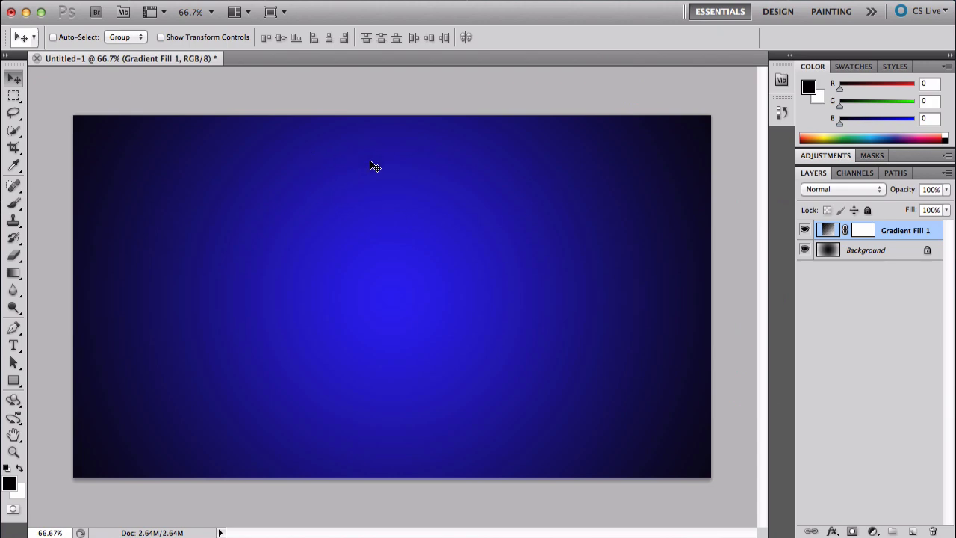
# - Type GRADIENT left of the canvas centre and colour the text white
pyautogui.click(13, 346)
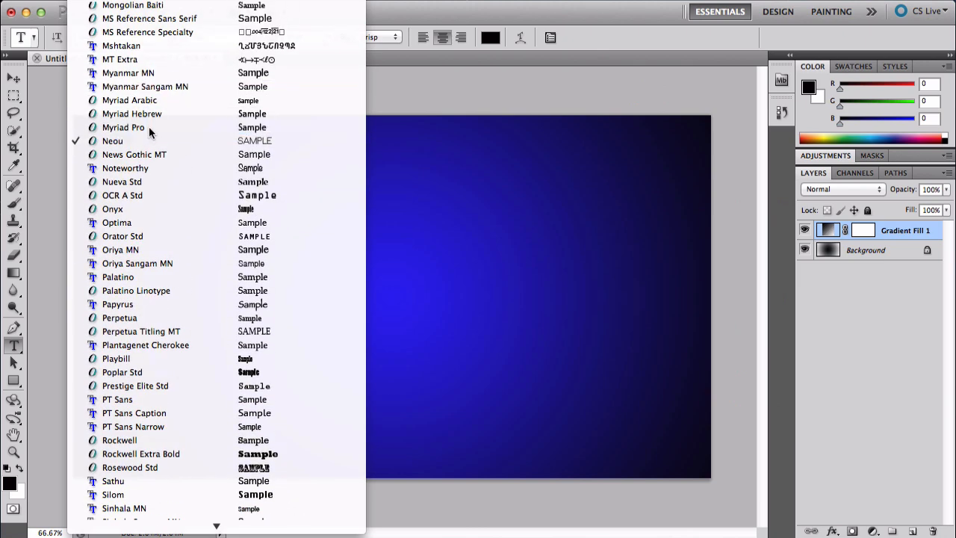
pyautogui.click(123, 127)
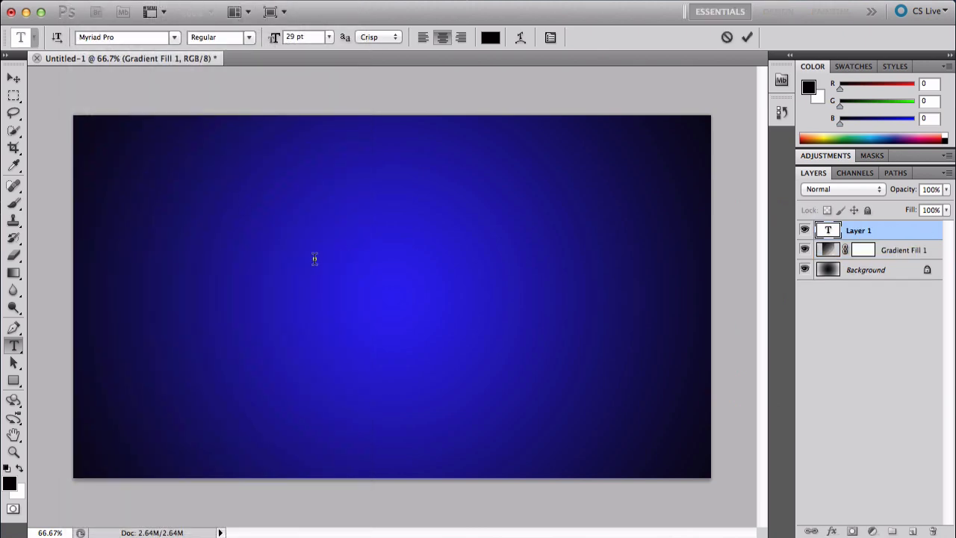
pyautogui.write('G')
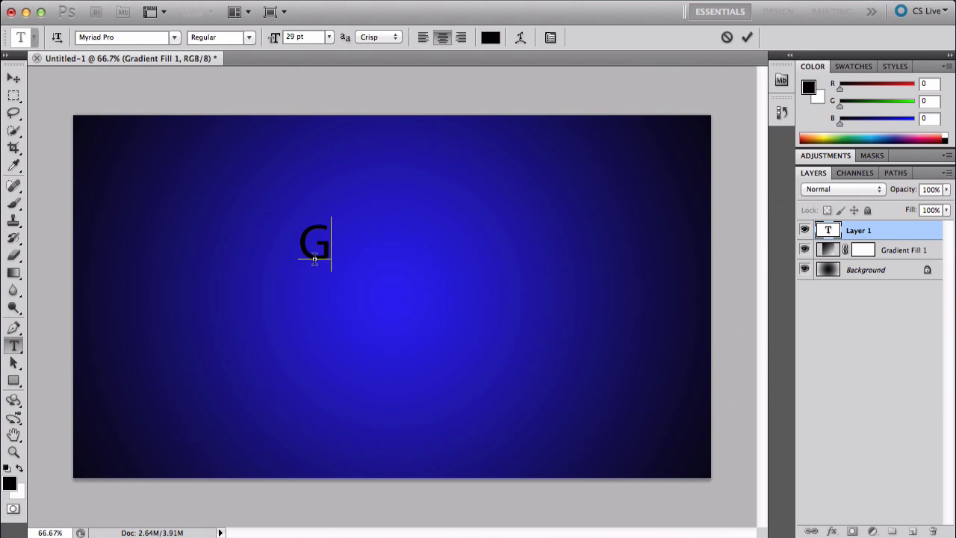
pyautogui.write('RADIENT')
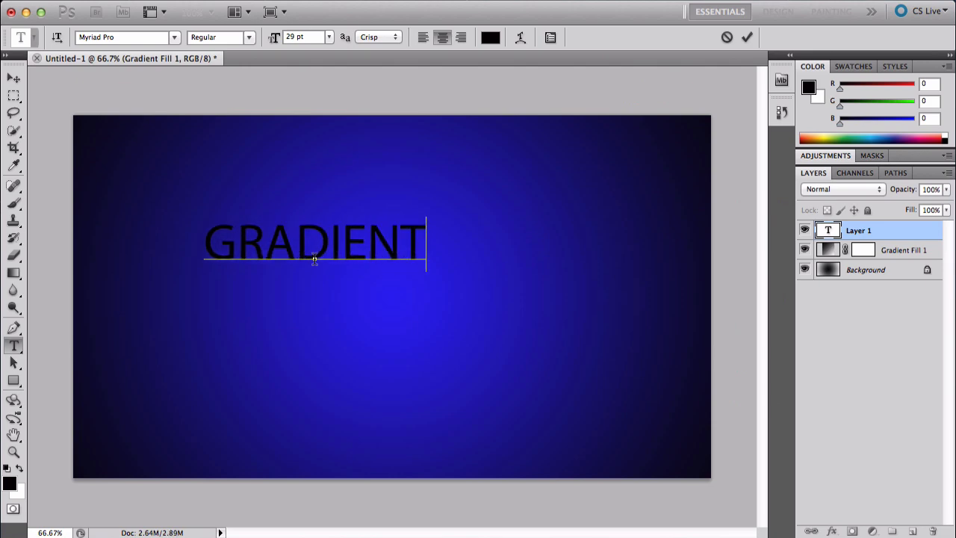
pyautogui.moveTo(324, 67)
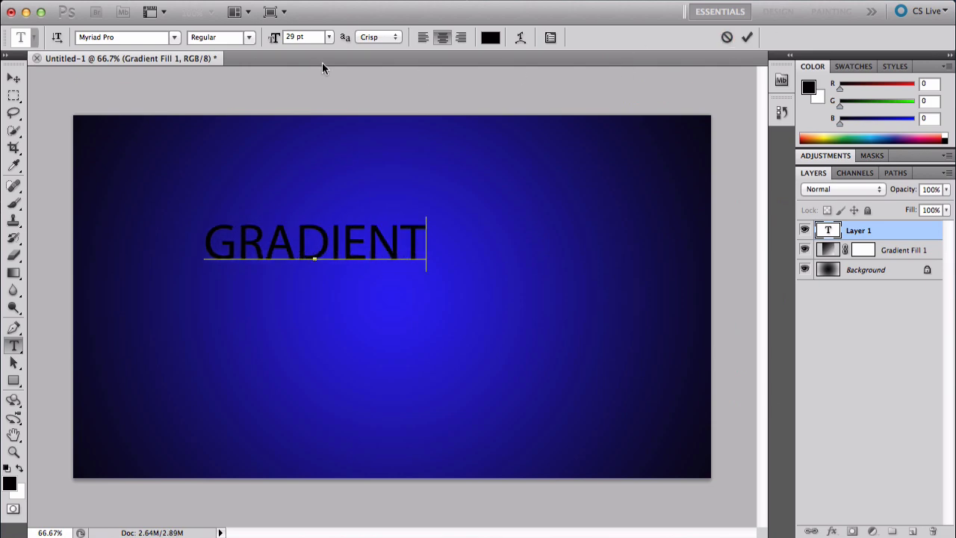
pyautogui.tripleClick(313, 243)
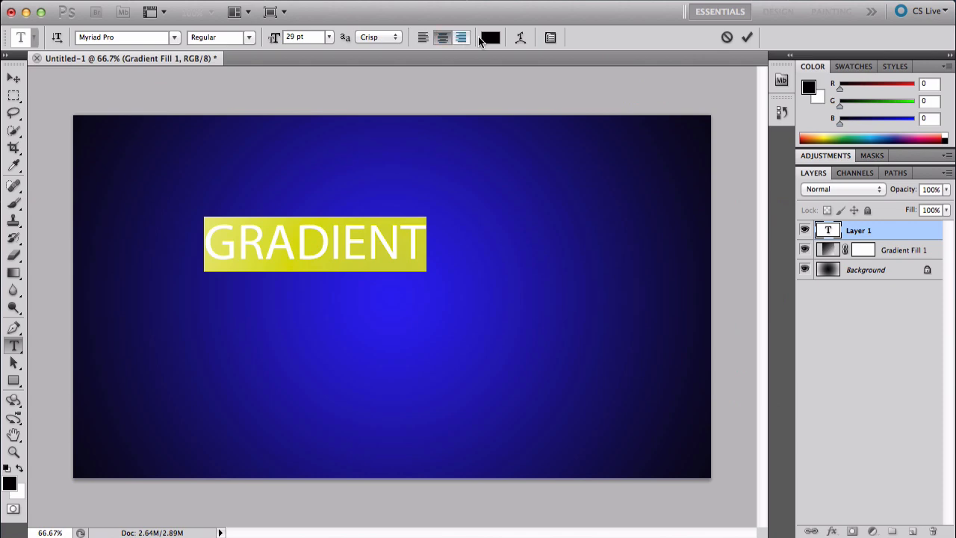
pyautogui.click(493, 38)
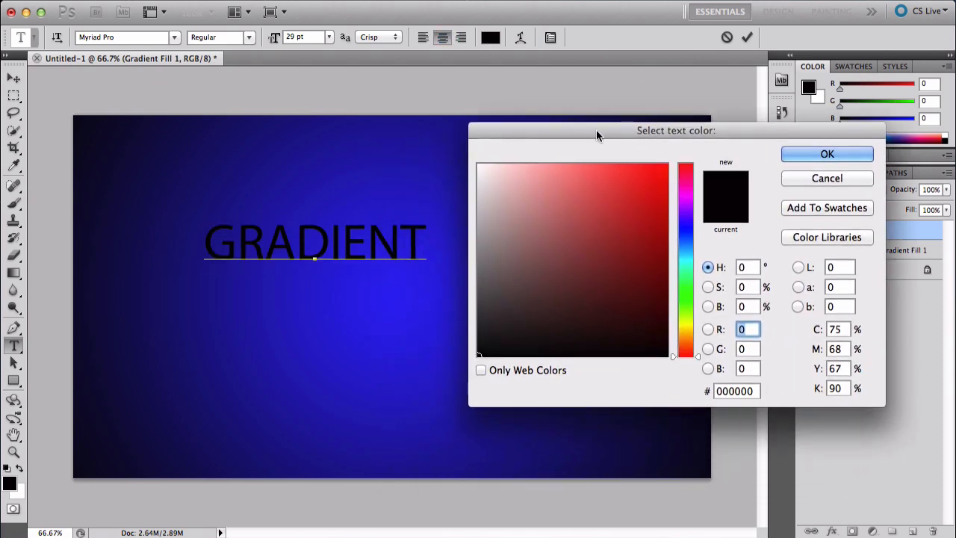
pyautogui.click(827, 154)
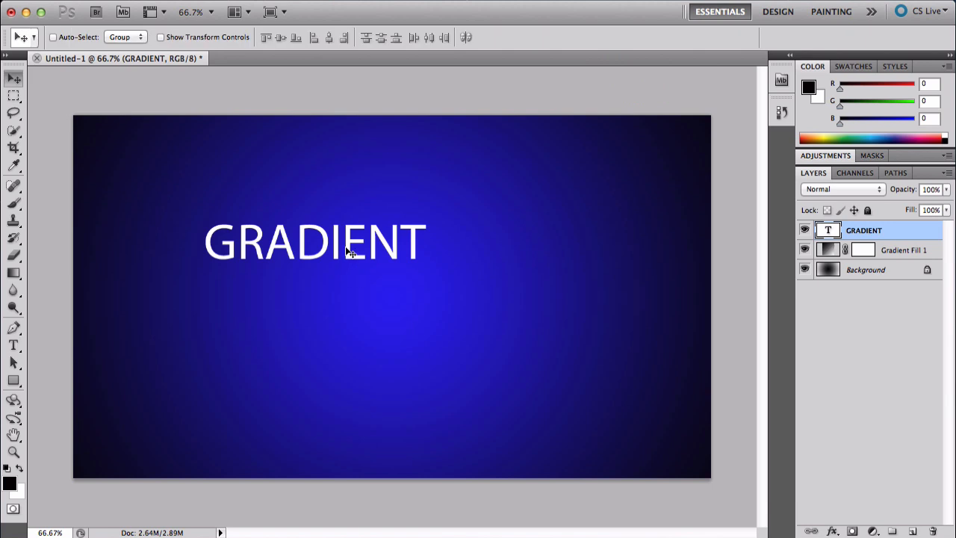
# - Centre the white GRADIENT text on the canvas, then open and cancel its Layer Style options
pyautogui.moveTo(314, 242); pyautogui.dragTo(403, 284)
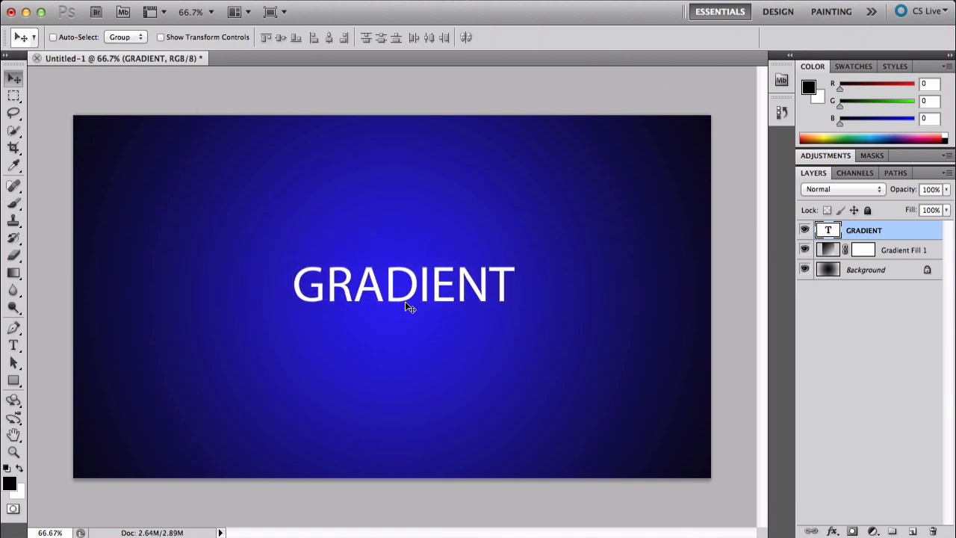
pyautogui.doubleClick(404, 285)
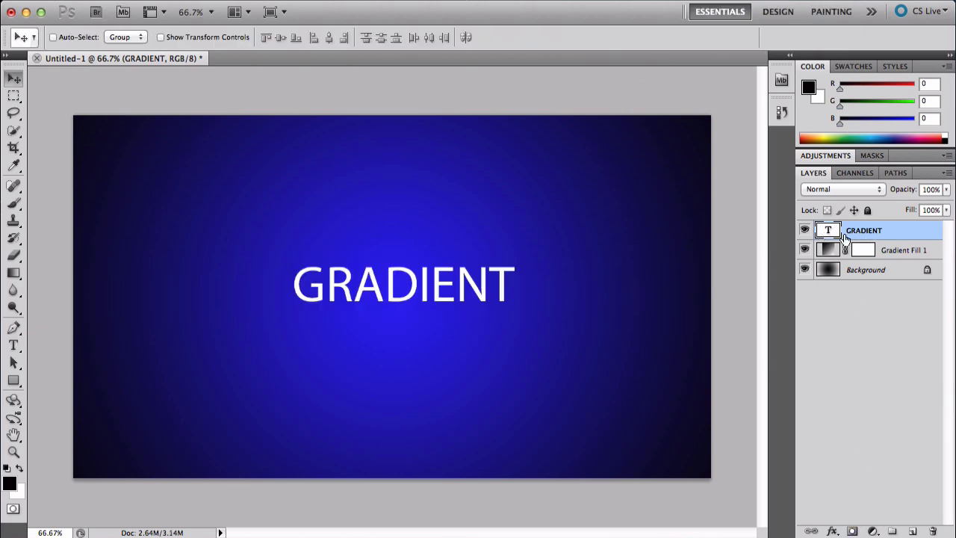
pyautogui.doubleClick(886, 230)
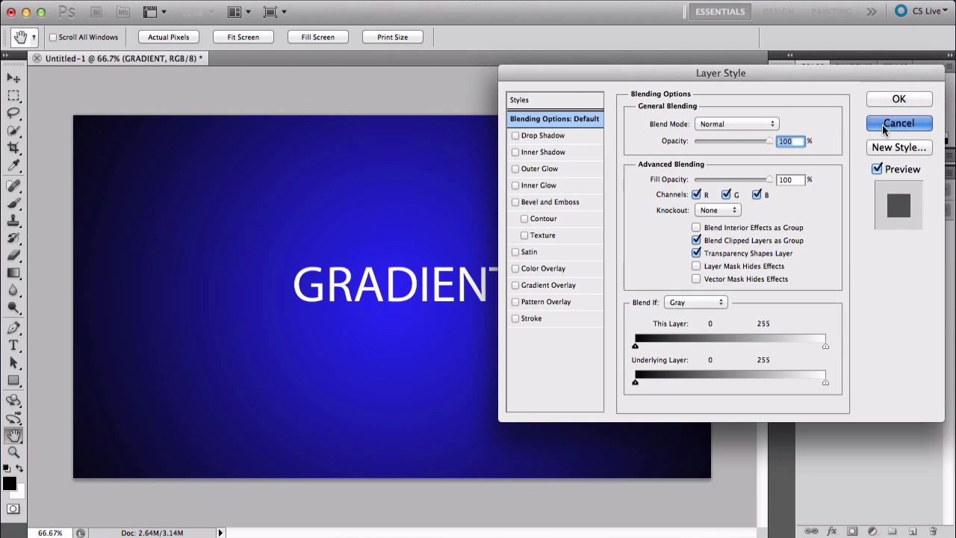
pyautogui.click(899, 124)
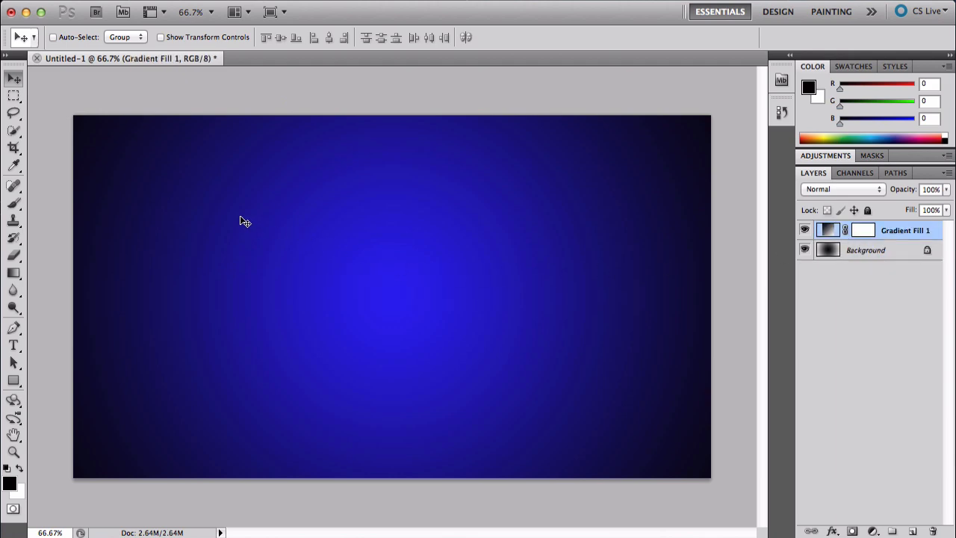
pyautogui.moveTo(157, 94)
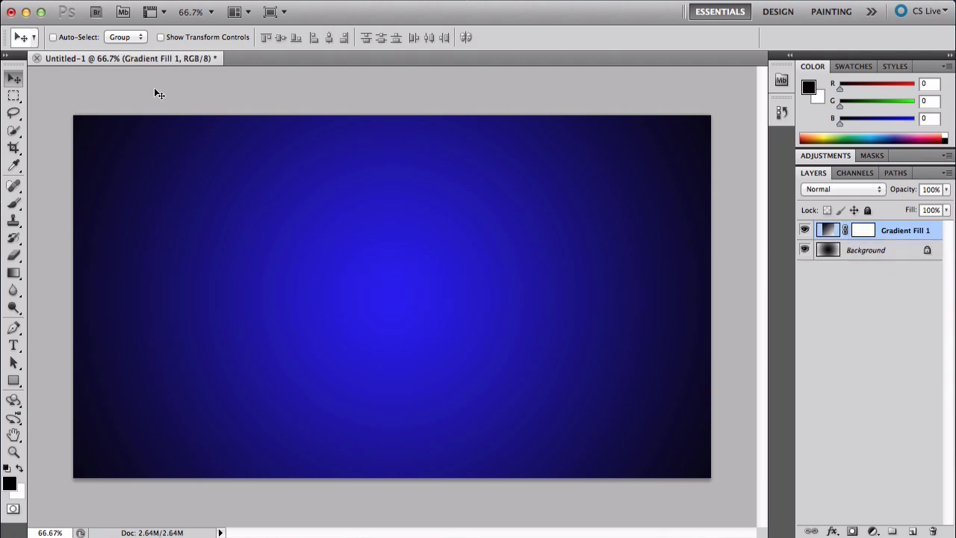